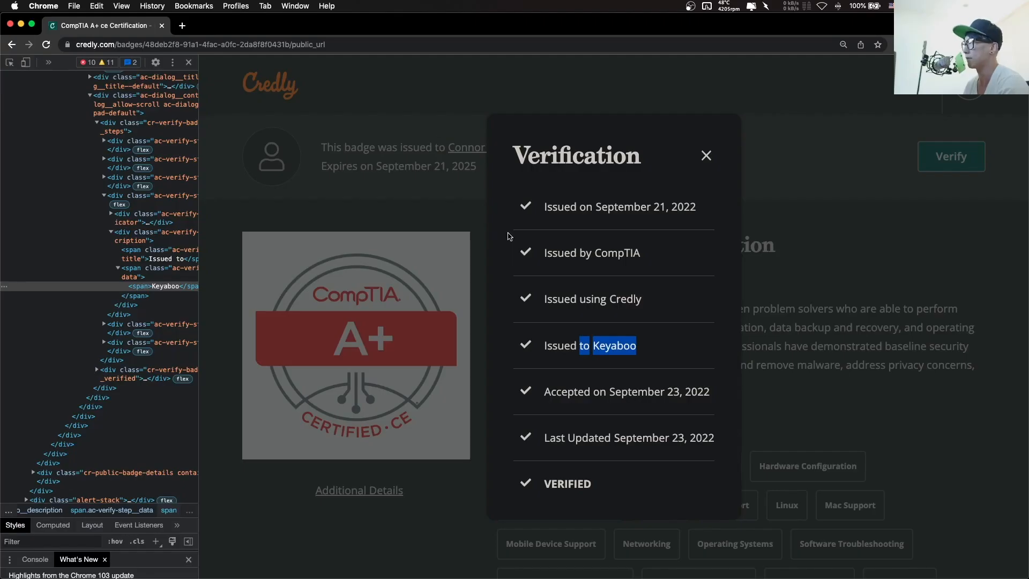
{"action": "mouse_move", "coordinate": [617, 348]}
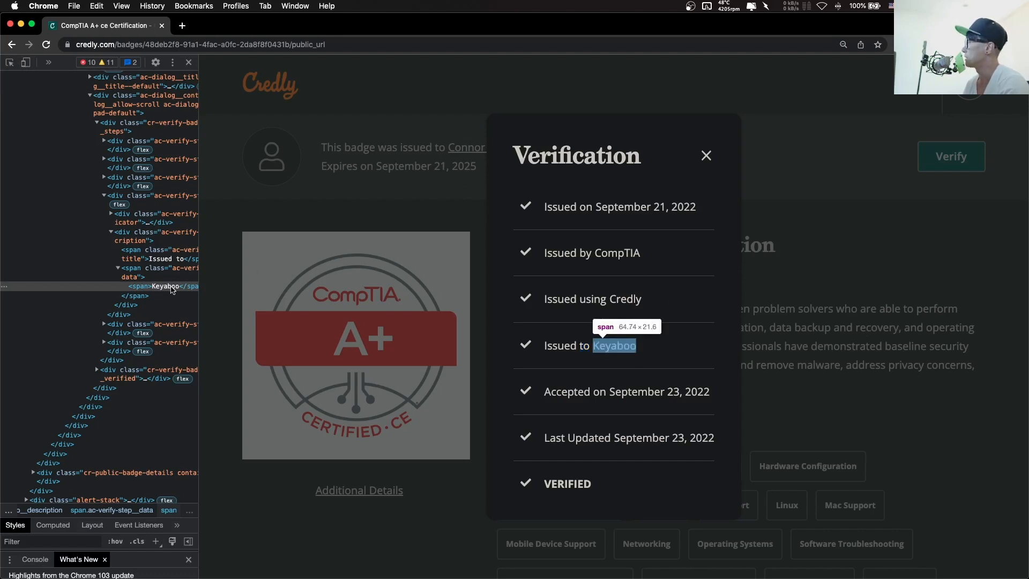
{"action": "mouse_move", "coordinate": [822, 381]}
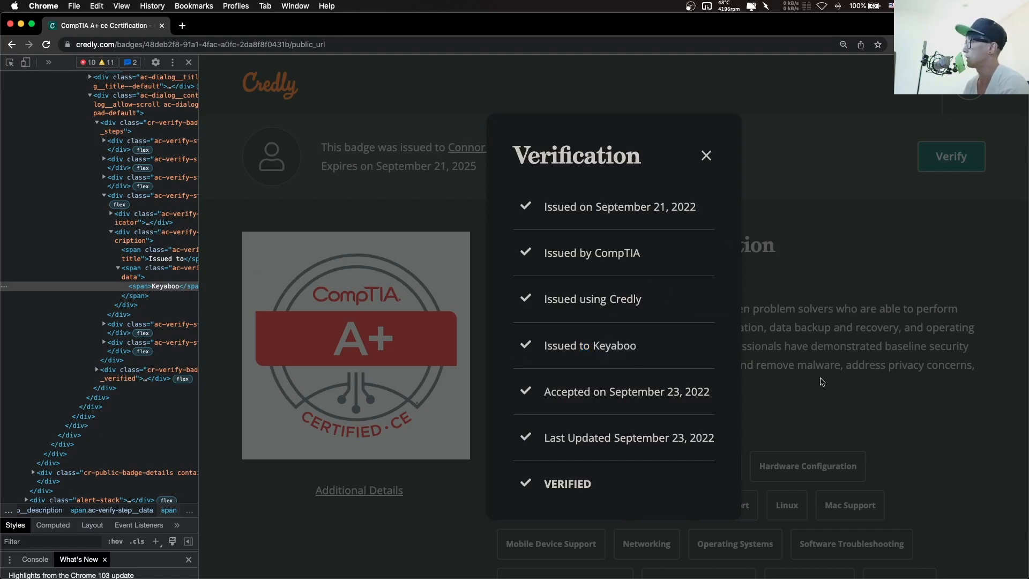
{"action": "mouse_move", "coordinate": [652, 314]}
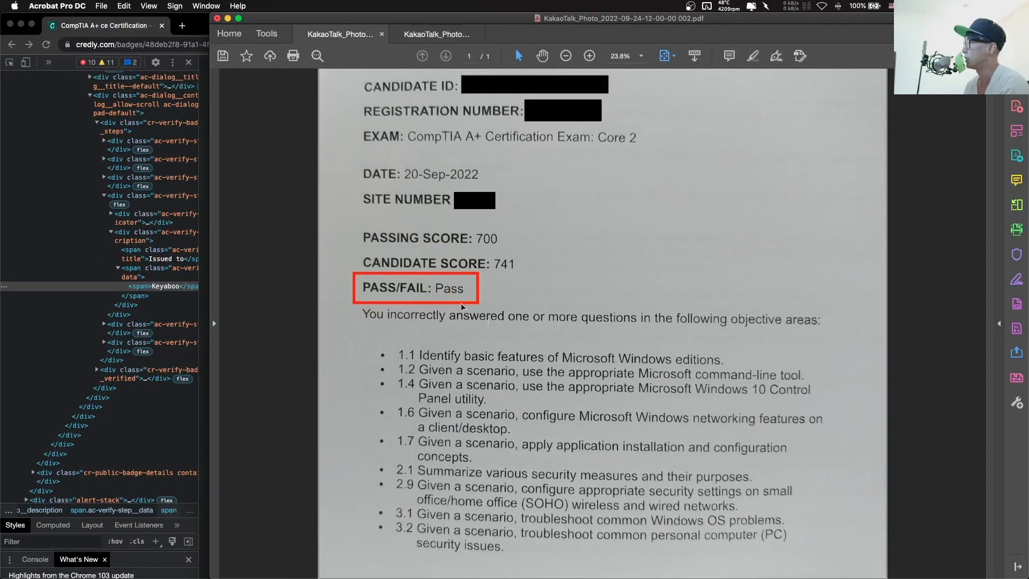
{"action": "mouse_move", "coordinate": [616, 140]}
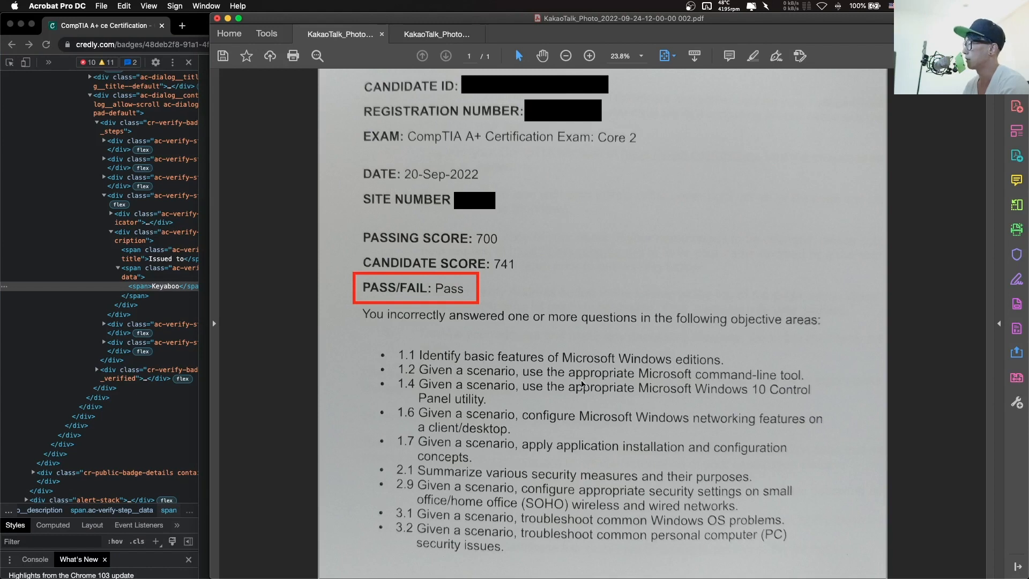
Step: Leave the Acrobat score report and bring up the Tips for Comptia A+ notes in Sublime Text
{"action": "left_click", "coordinate": [435, 33]}
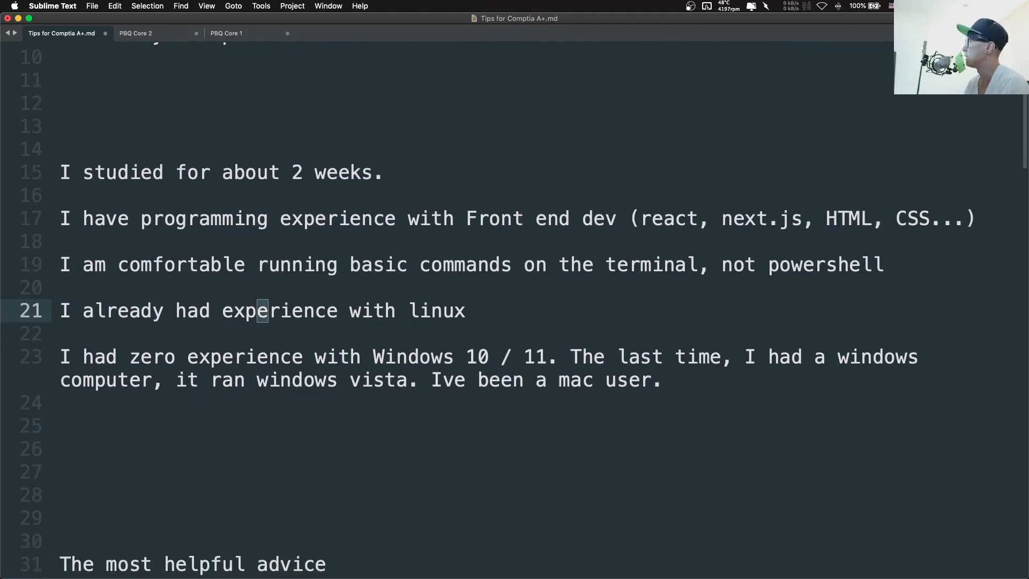
{"action": "scroll", "scroll_direction": "down", "scroll_amount": 3}
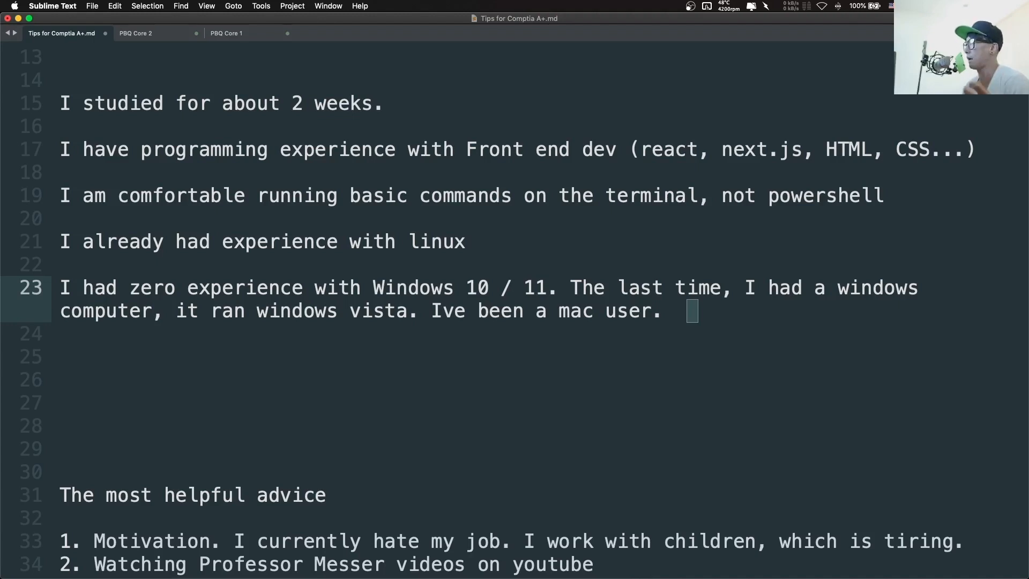
{"action": "scroll", "scroll_direction": "down", "scroll_amount": 3}
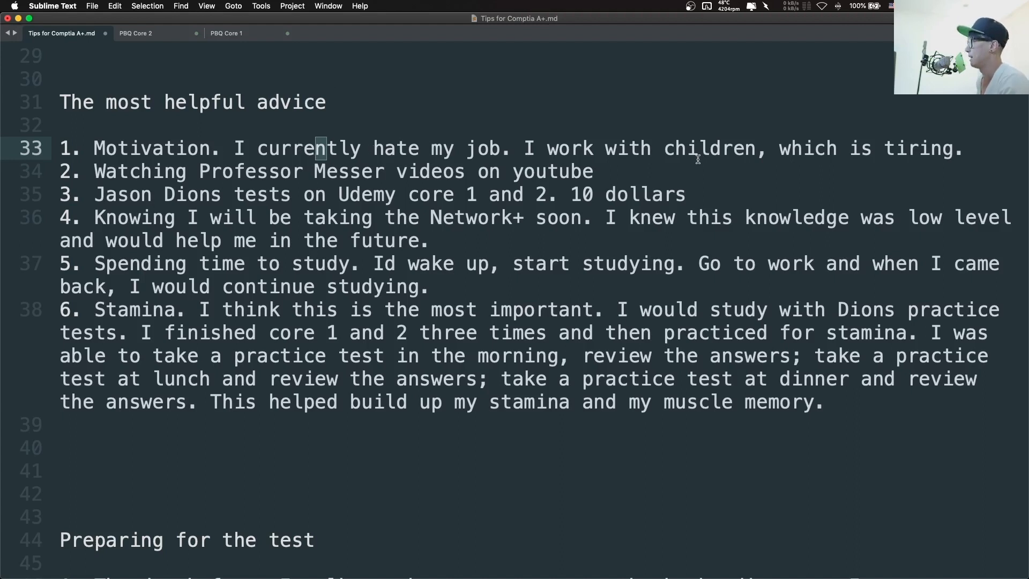
{"action": "left_click", "coordinate": [402, 172]}
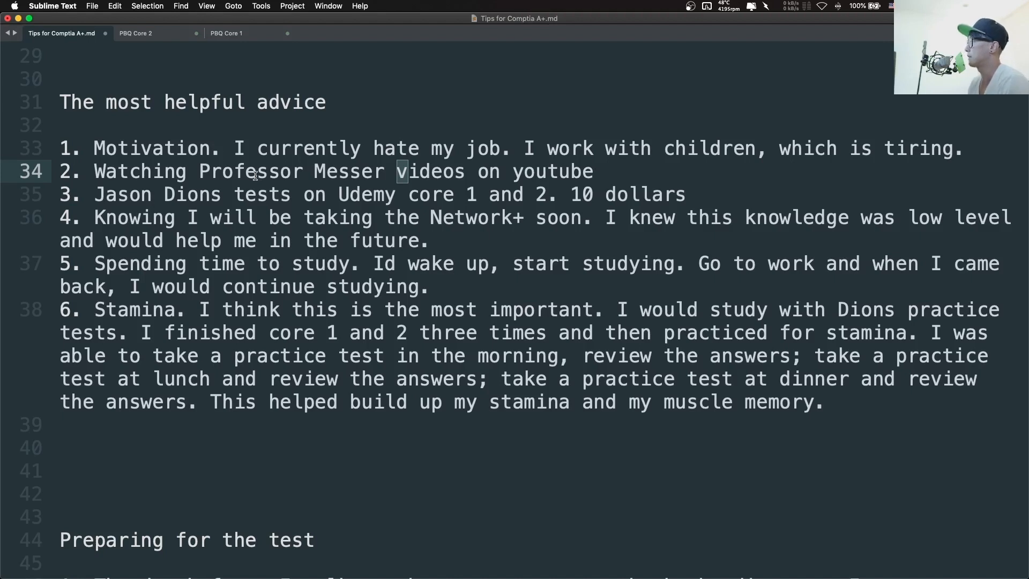
{"action": "left_click_drag", "start_coordinate": [400, 172], "coordinate": [685, 194]}
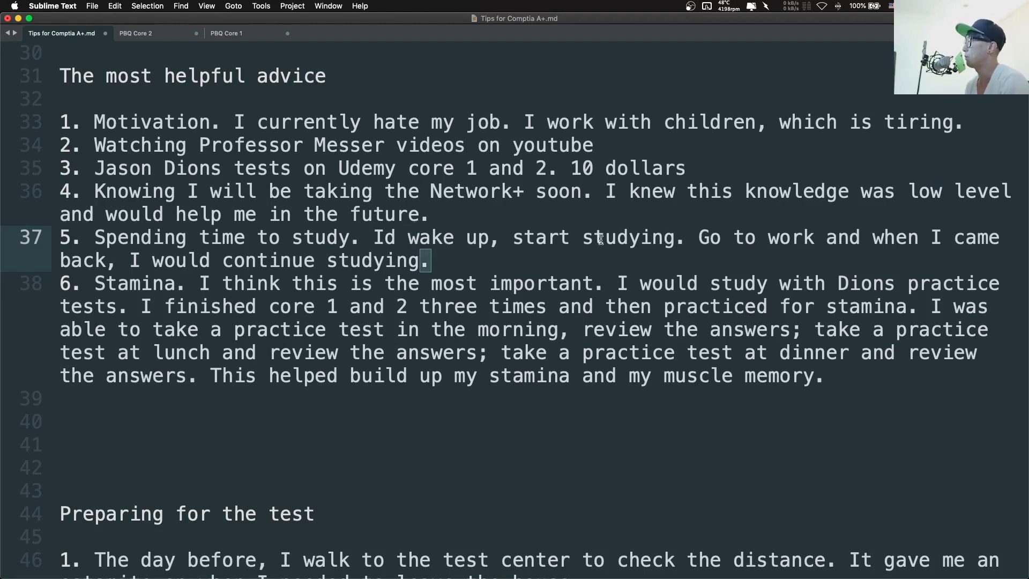
Step: Put a blank line above '6. Stamina' and scroll through the remaining test-prep tips
{"action": "scroll", "scroll_direction": "down", "scroll_amount": 3}
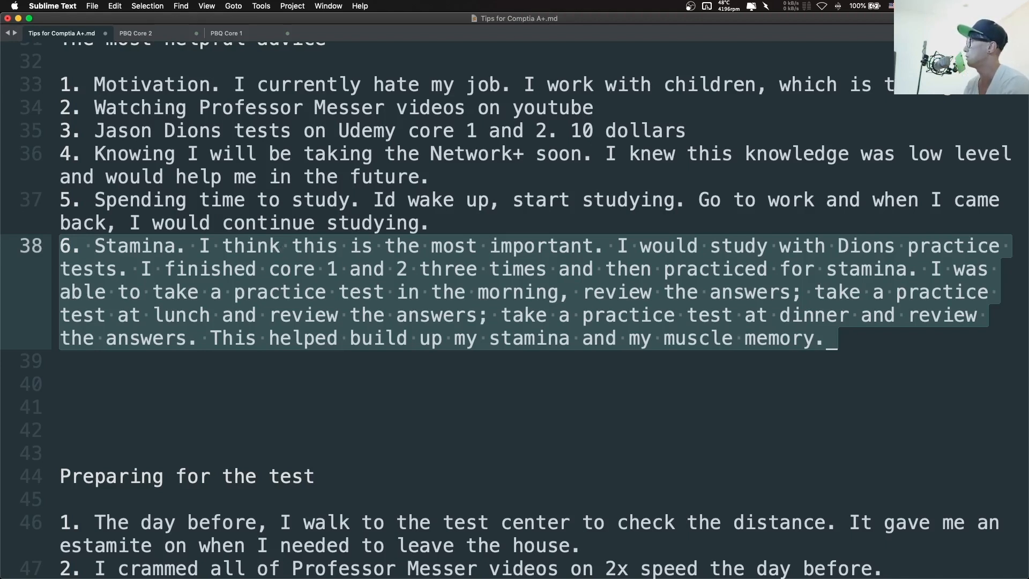
{"action": "left_click", "coordinate": [796, 292]}
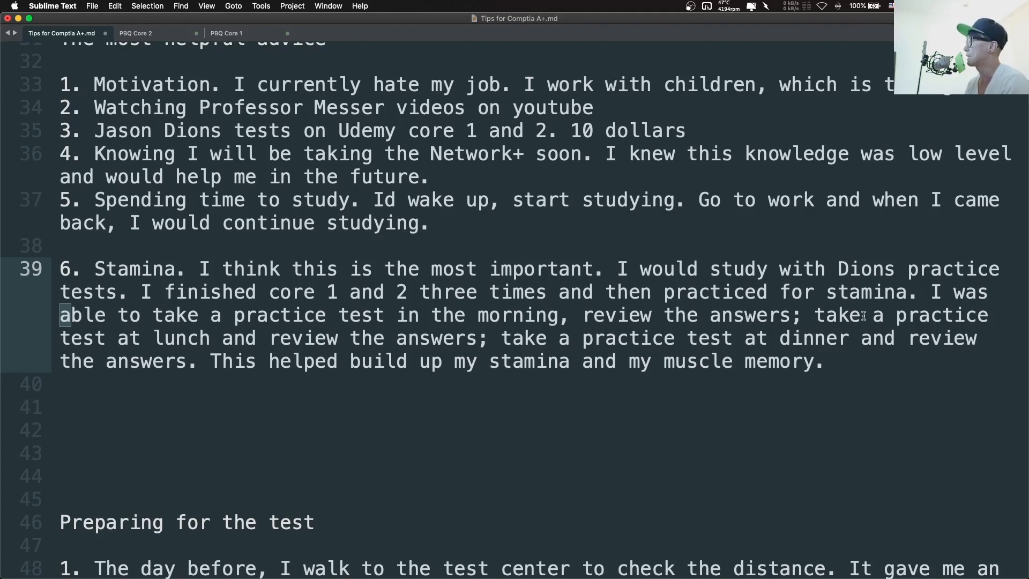
{"action": "scroll", "scroll_direction": "down", "scroll_amount": 3}
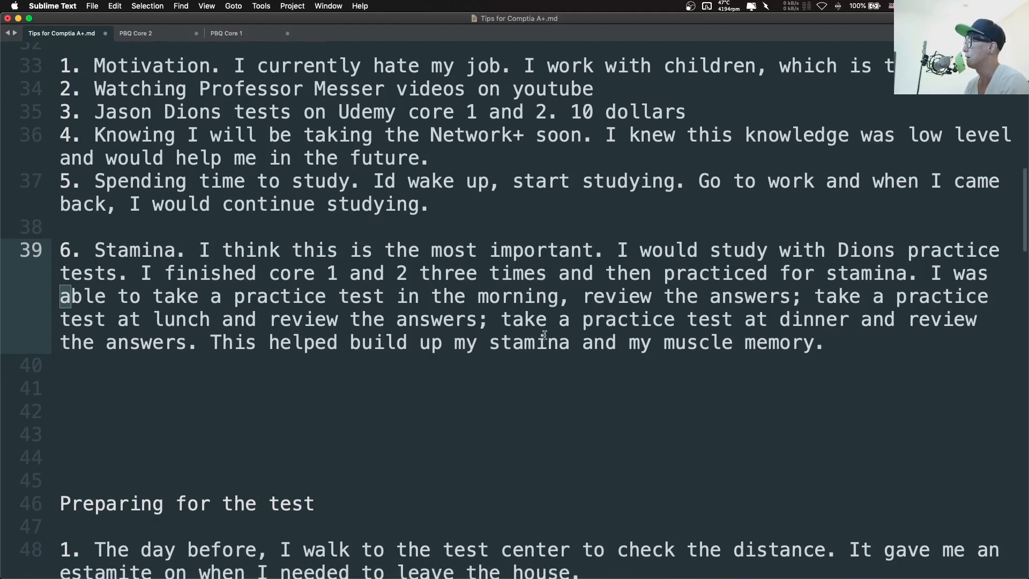
{"action": "mouse_move", "coordinate": [317, 325]}
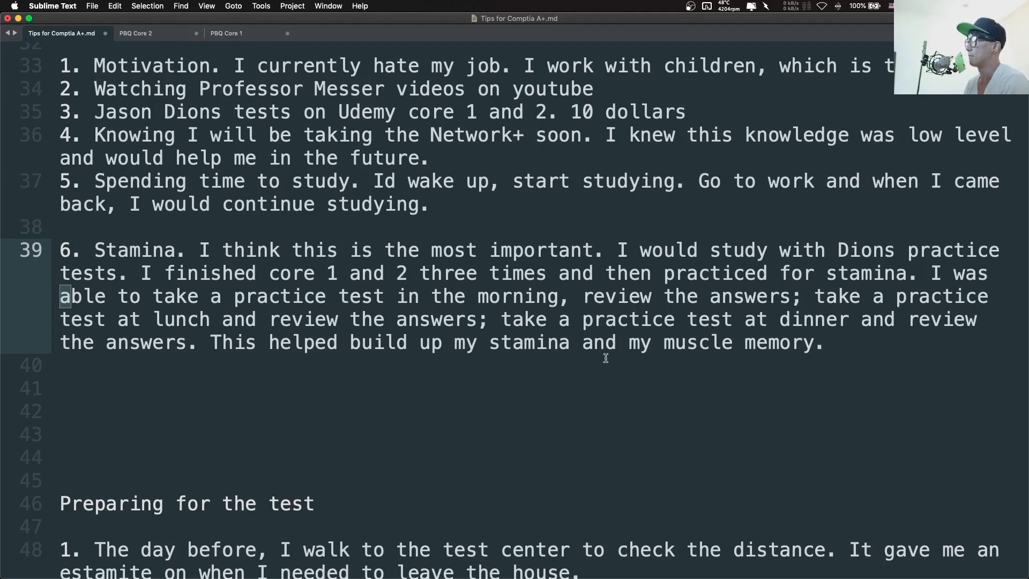
{"action": "scroll", "scroll_direction": "down", "scroll_amount": 3}
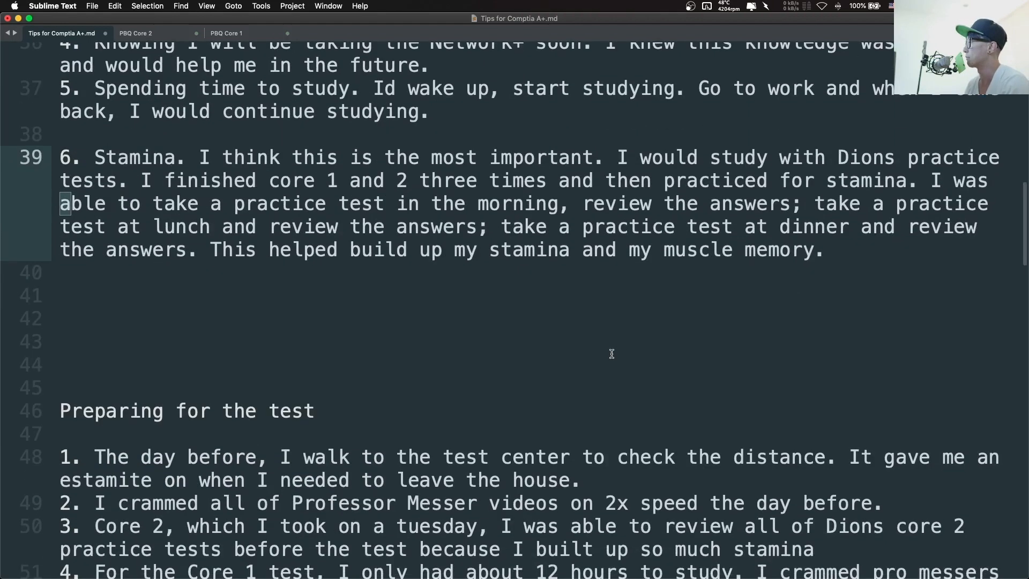
{"action": "scroll", "scroll_direction": "down", "scroll_amount": 3}
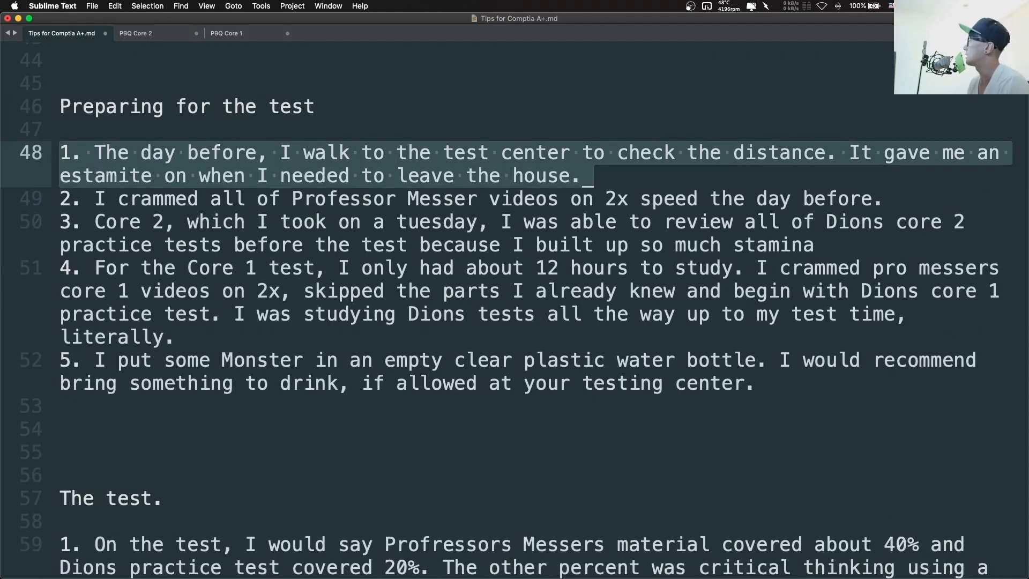
{"action": "double_click", "coordinate": [106, 175]}
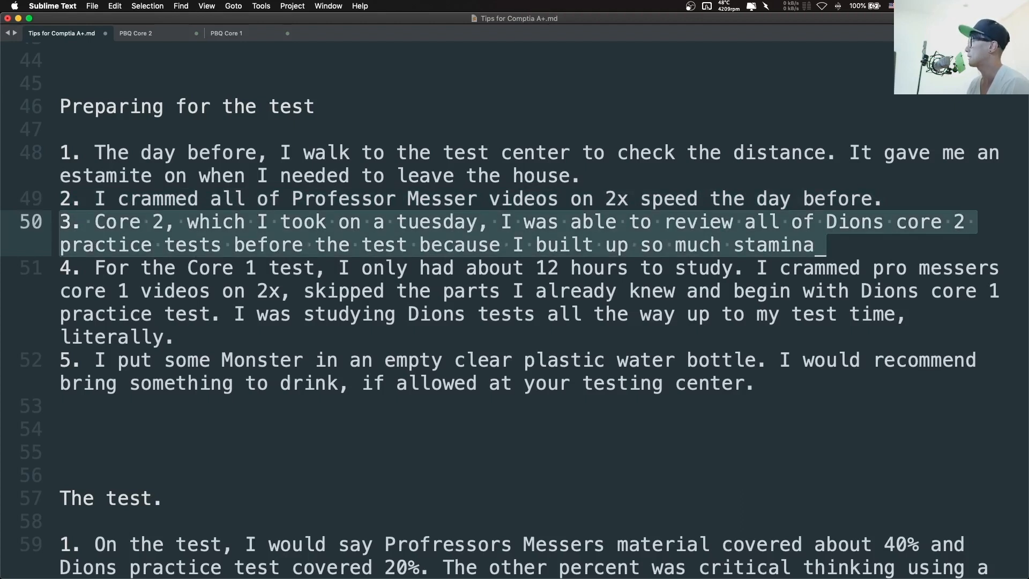
{"action": "scroll", "scroll_direction": "down", "scroll_amount": 3}
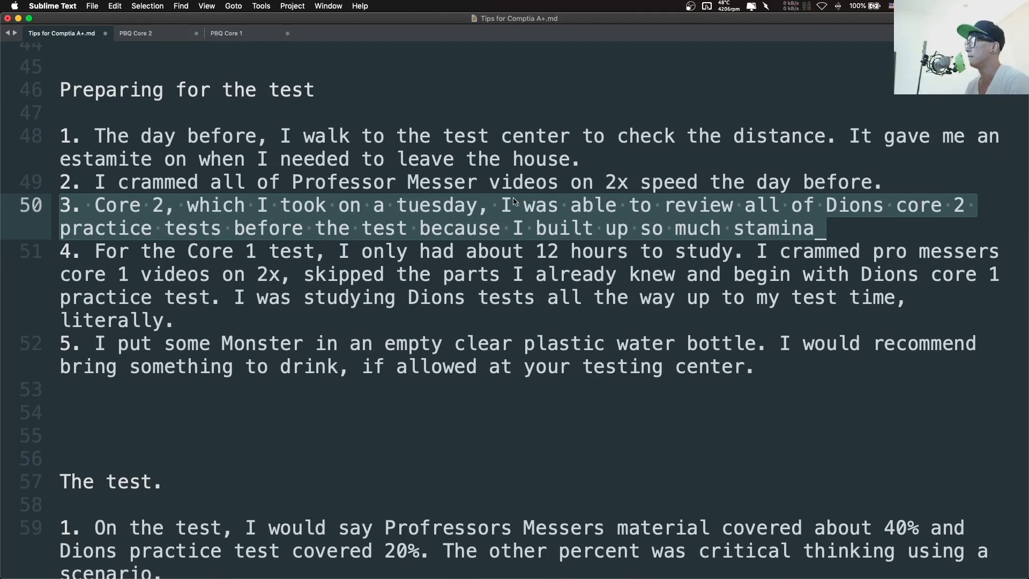
{"action": "left_click", "coordinate": [471, 250]}
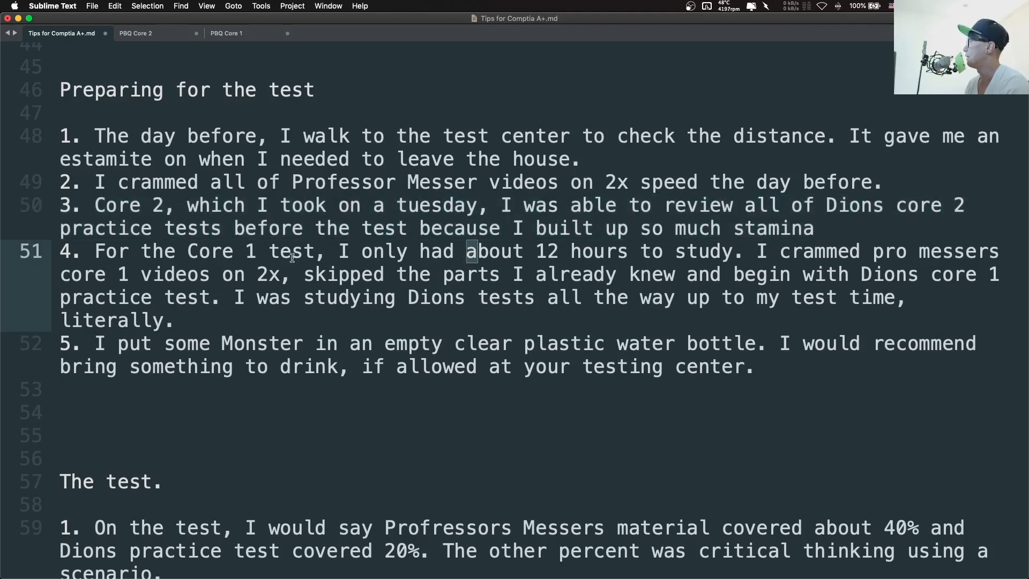
{"action": "scroll", "scroll_direction": "down", "scroll_amount": 3}
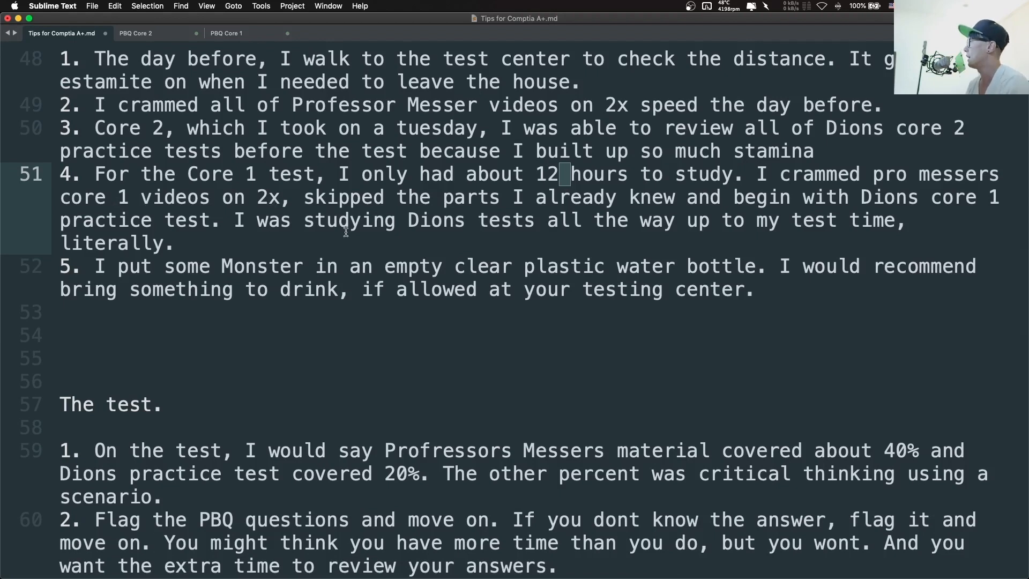
{"action": "mouse_move", "coordinate": [911, 208]}
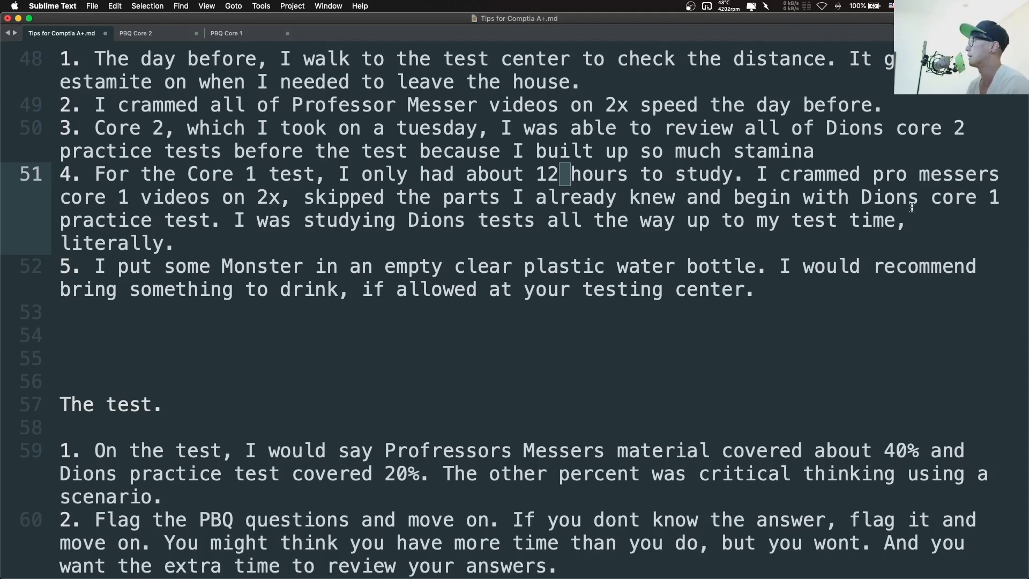
{"action": "mouse_move", "coordinate": [613, 401]}
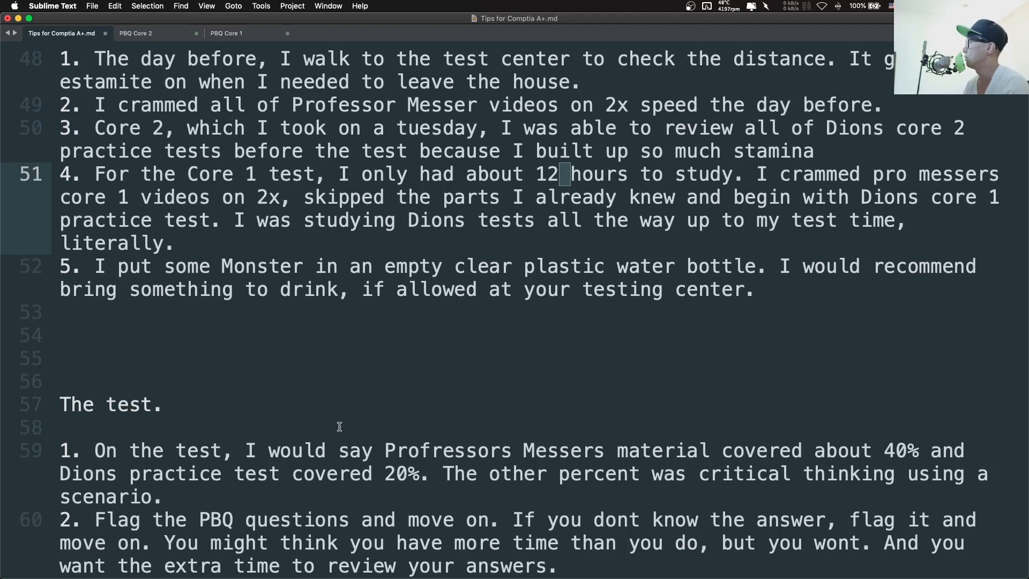
{"action": "left_click", "coordinate": [452, 266]}
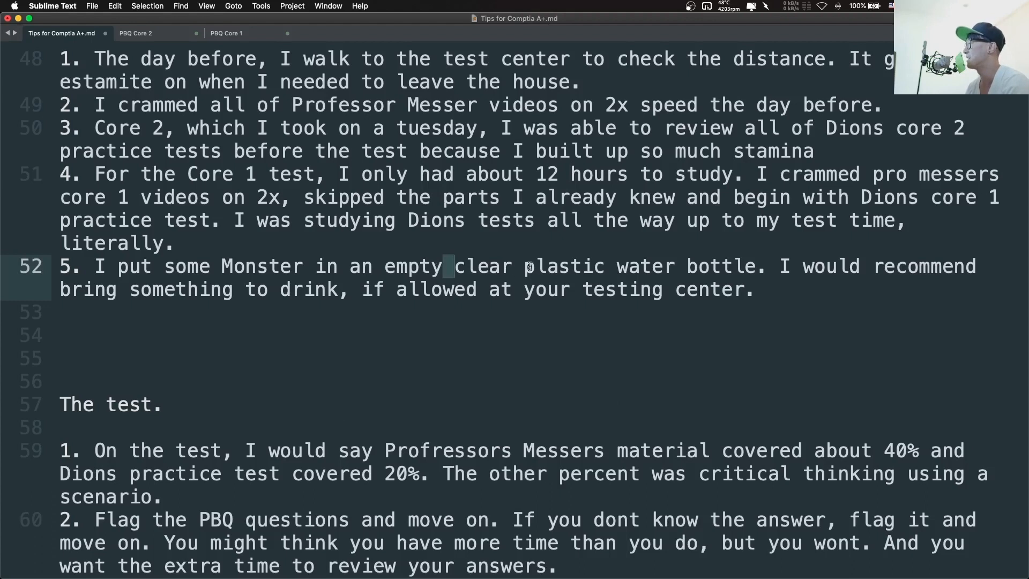
{"action": "scroll", "scroll_direction": "down", "scroll_amount": 3}
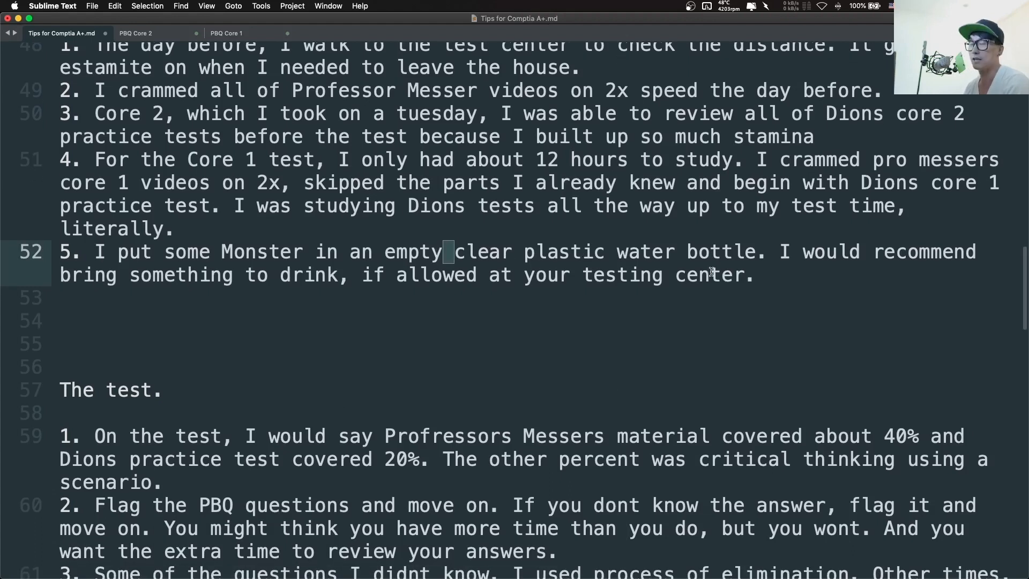
{"action": "scroll", "scroll_direction": "down", "scroll_amount": 3}
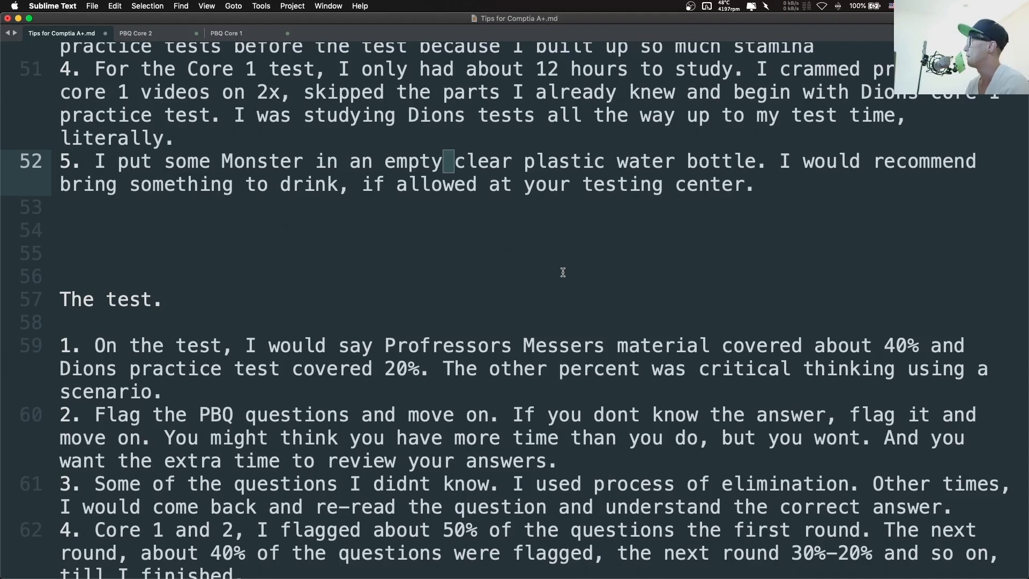
{"action": "scroll", "scroll_direction": "down", "scroll_amount": 3}
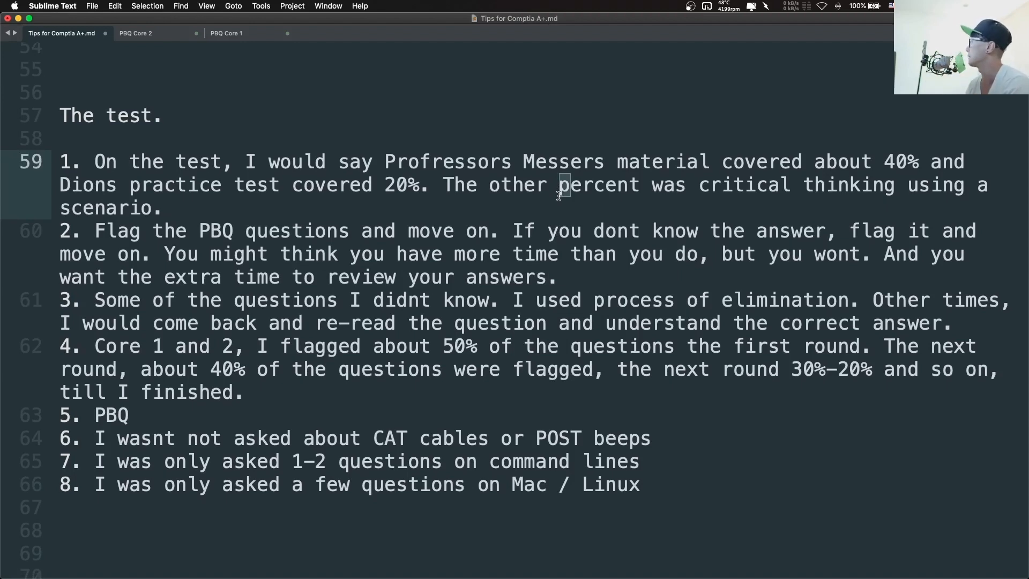
{"action": "scroll", "scroll_direction": "down", "scroll_amount": 3}
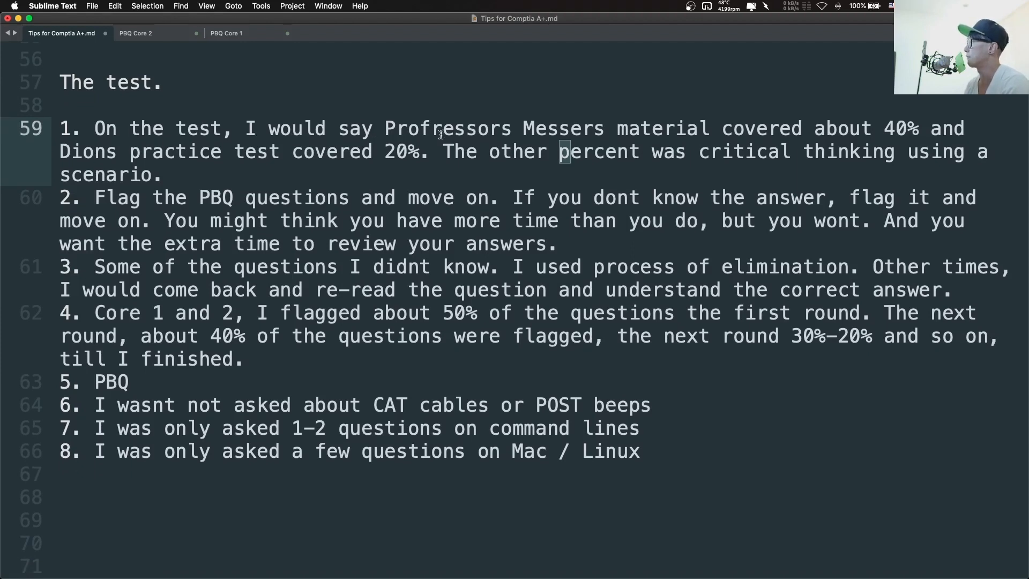
{"action": "mouse_move", "coordinate": [712, 135]}
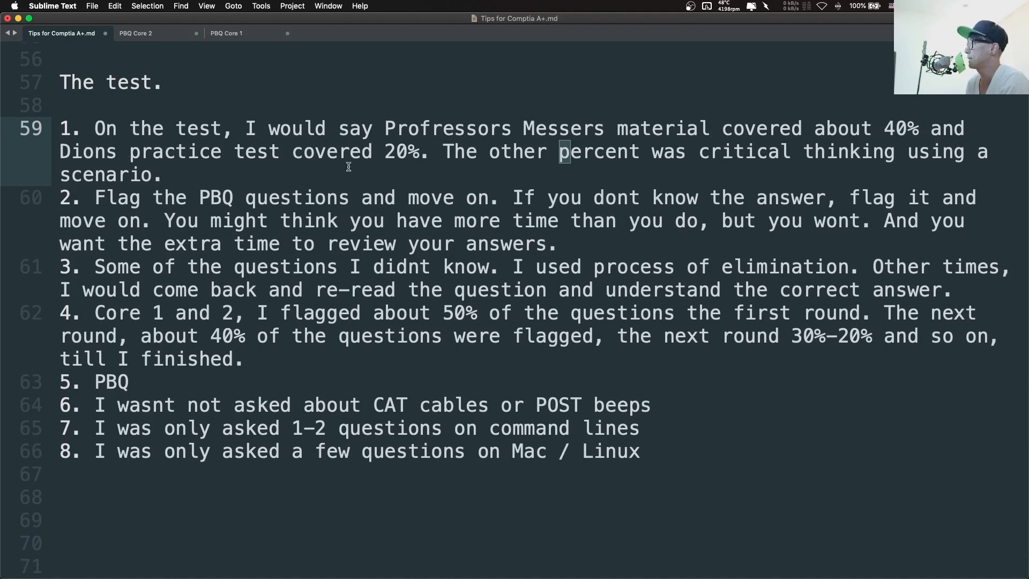
{"action": "mouse_move", "coordinate": [509, 167]}
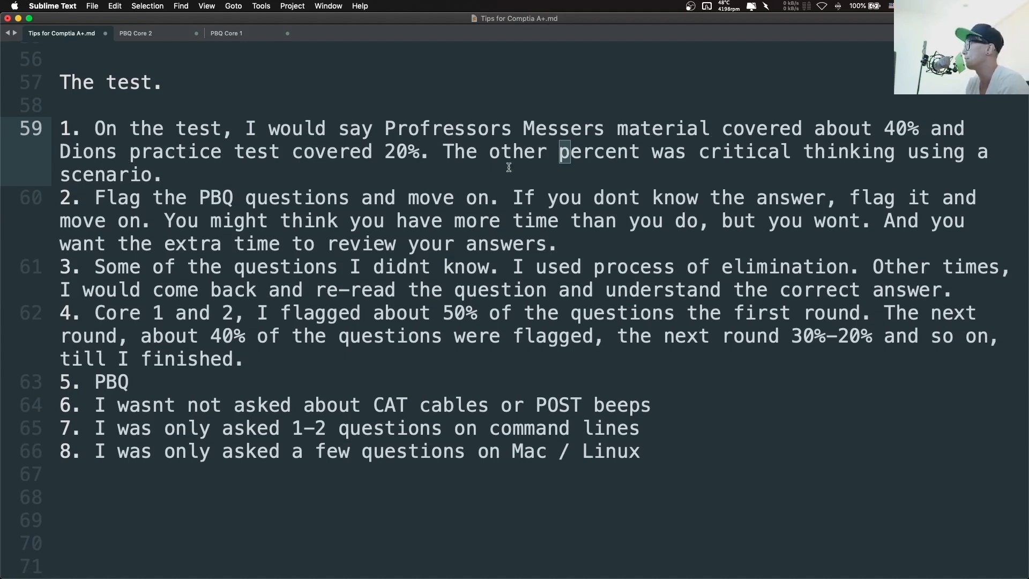
{"action": "scroll", "scroll_direction": "down", "scroll_amount": 3}
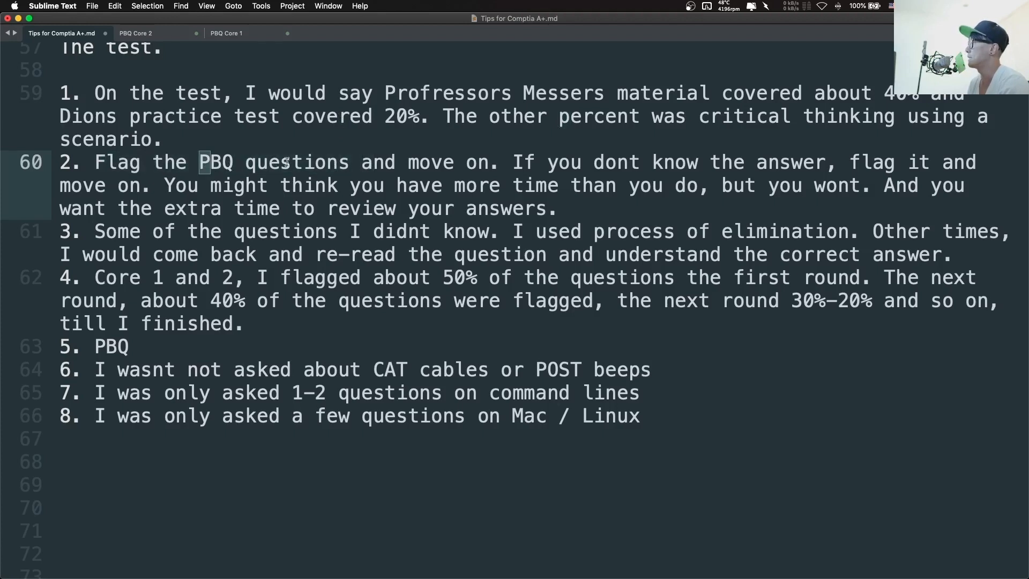
{"action": "left_click_drag", "start_coordinate": [95, 162], "coordinate": [472, 162]}
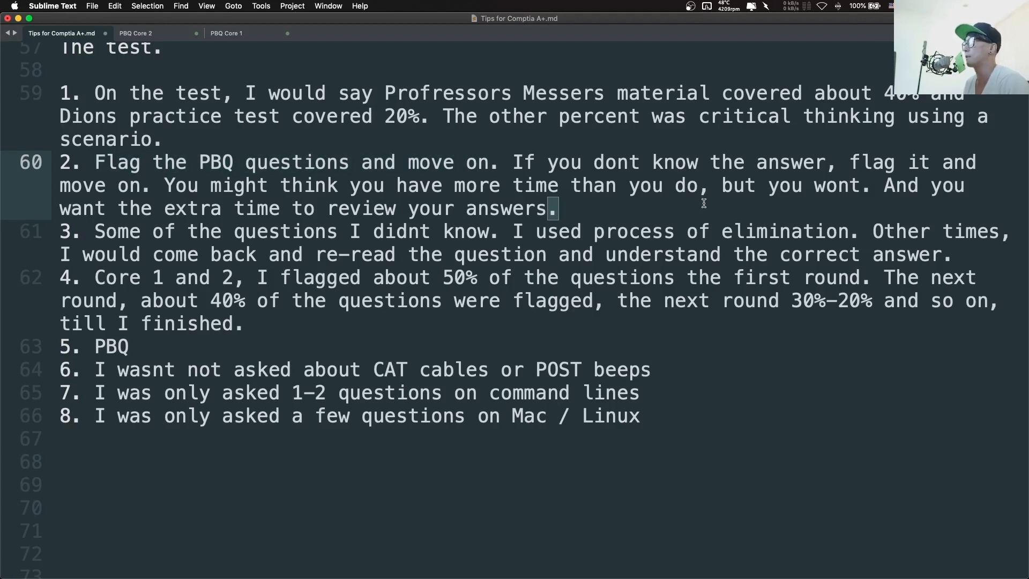
{"action": "mouse_move", "coordinate": [623, 172]}
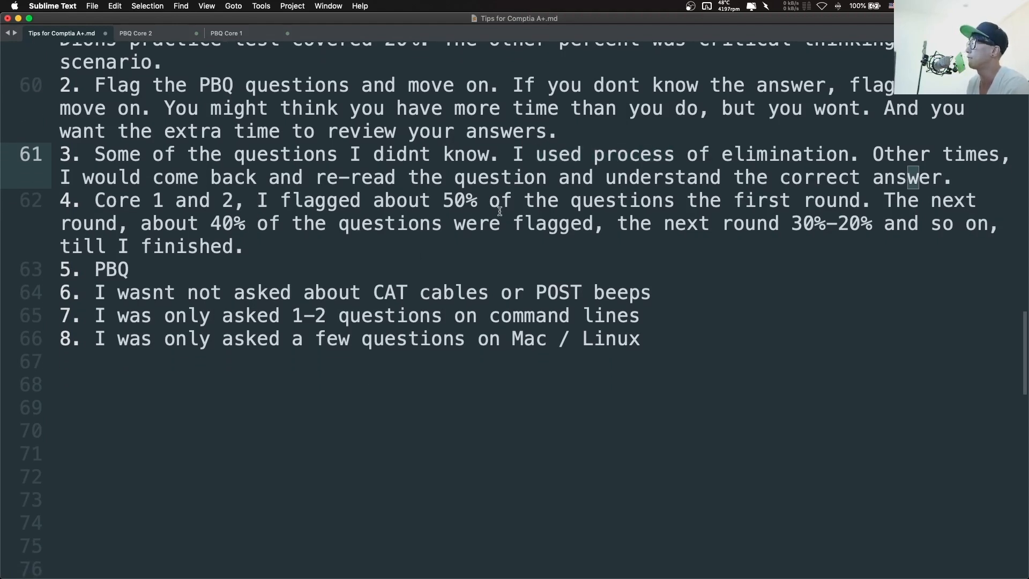
{"action": "scroll", "scroll_direction": "down", "scroll_amount": 3}
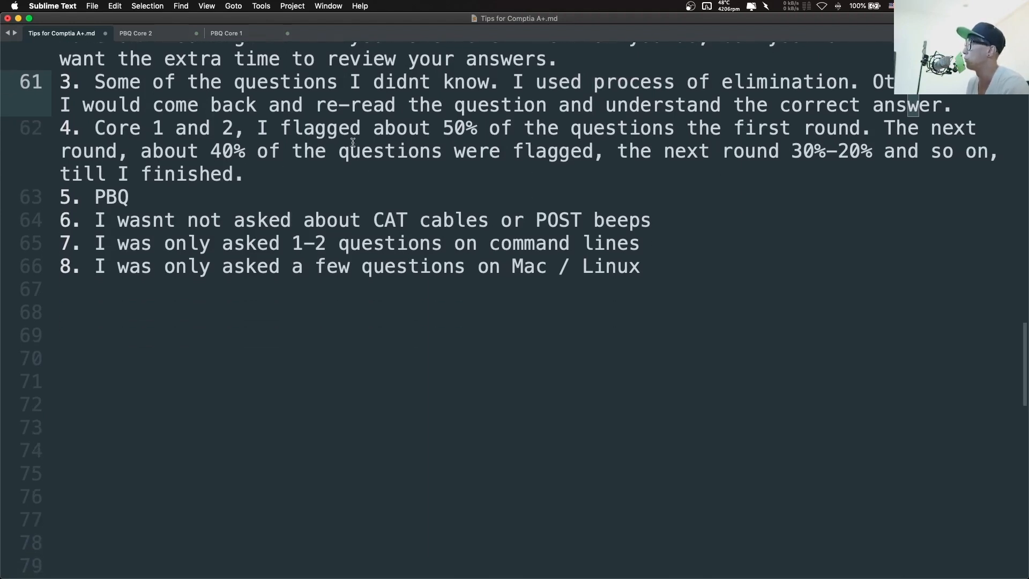
{"action": "mouse_move", "coordinate": [876, 172]}
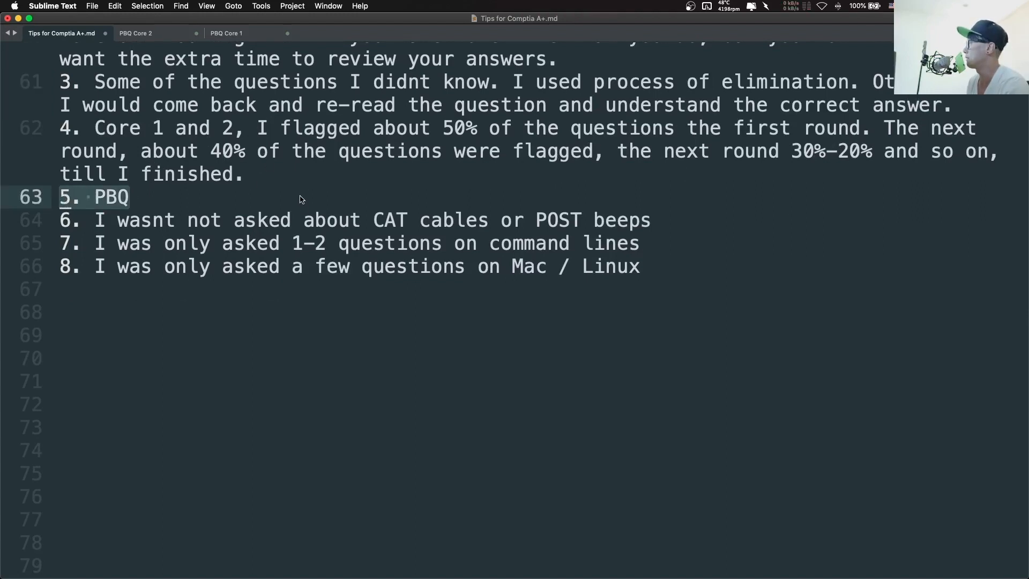
Step: In the PBQ Core 2 notes, change 'library' on line 4 to 'library/home'
{"action": "left_click", "coordinate": [135, 33]}
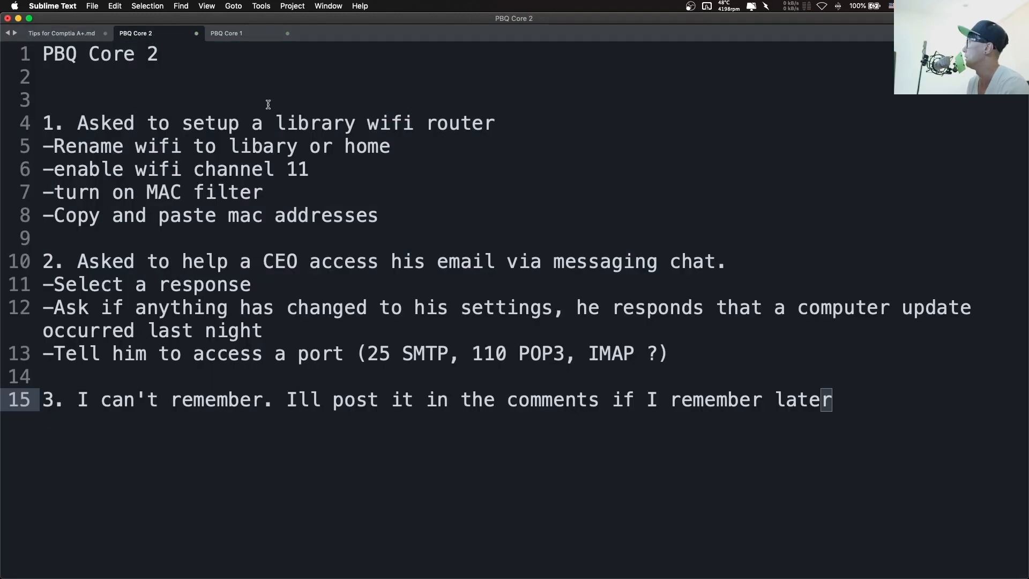
{"action": "mouse_move", "coordinate": [275, 132]}
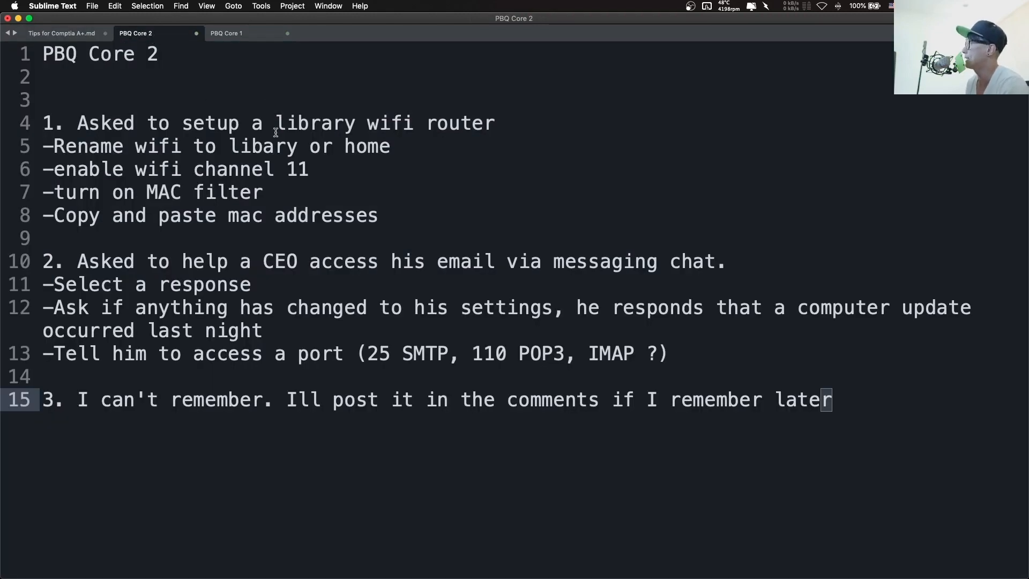
{"action": "left_click", "coordinate": [325, 124]}
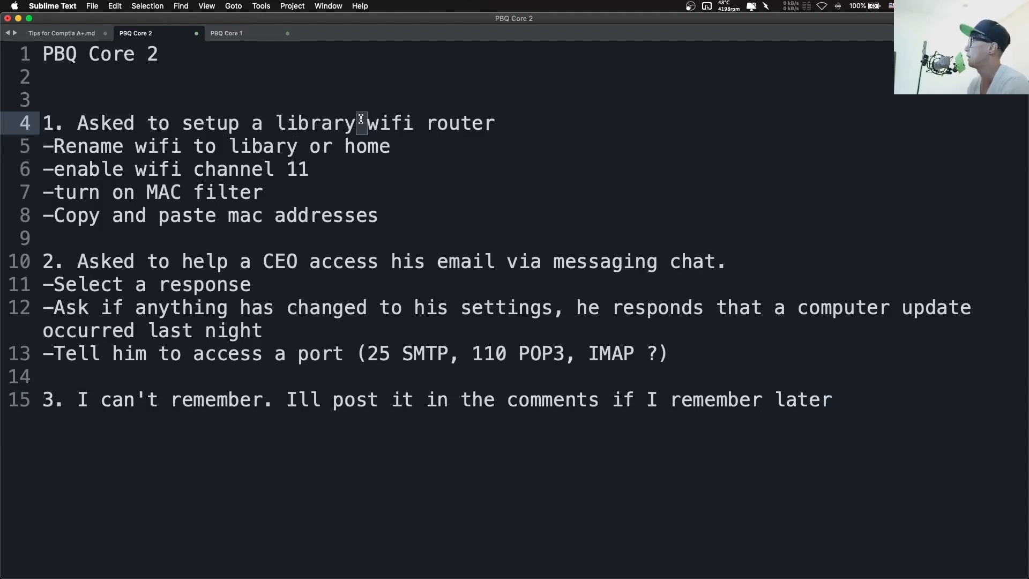
{"action": "type", "text": "/homej"}
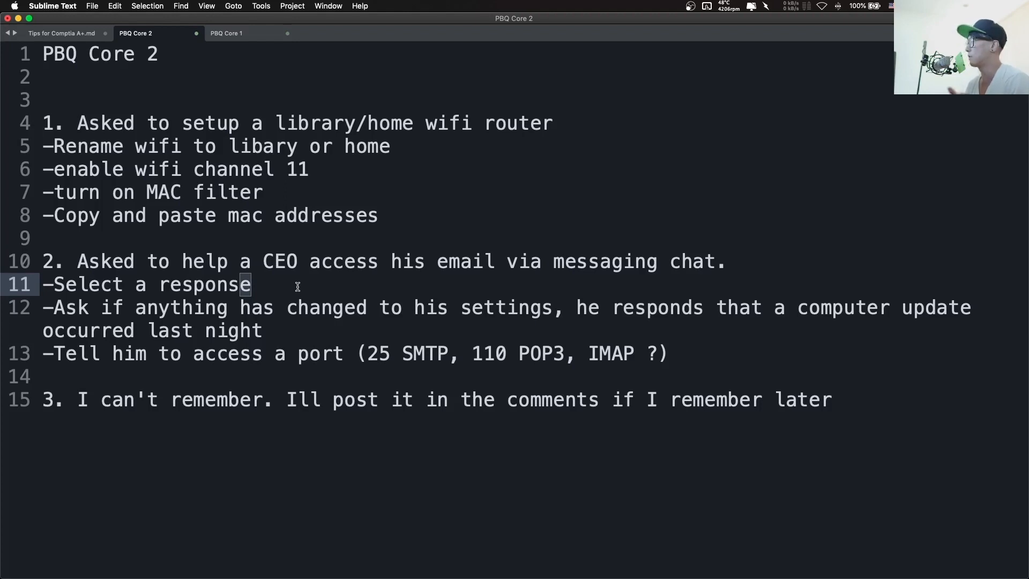
{"action": "mouse_move", "coordinate": [511, 317]}
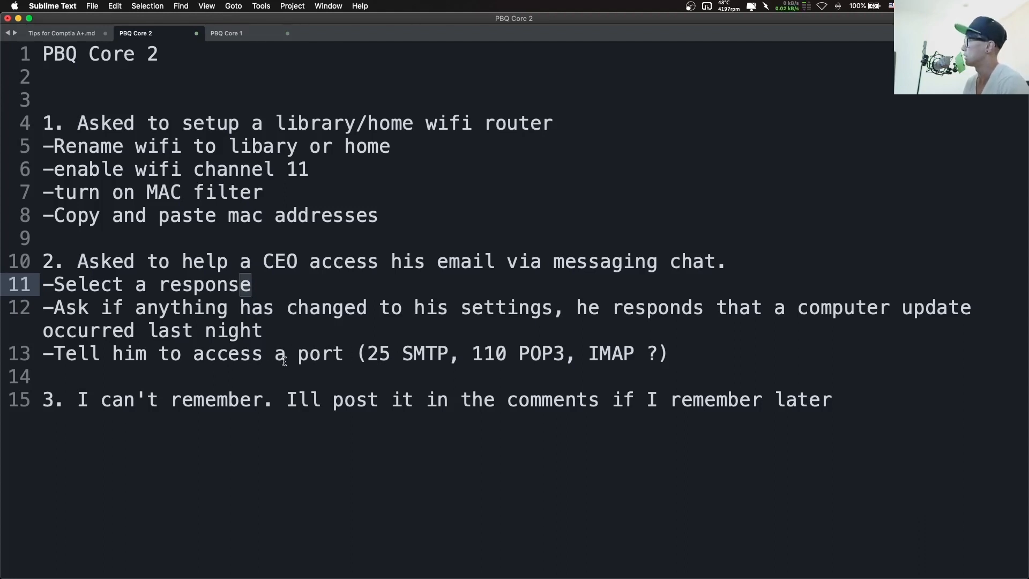
Step: Highlight '25 SMTP' and '110 POP3' in the port answers, then move to PBQ Core 1
{"action": "left_click_drag", "start_coordinate": [368, 354], "coordinate": [449, 354]}
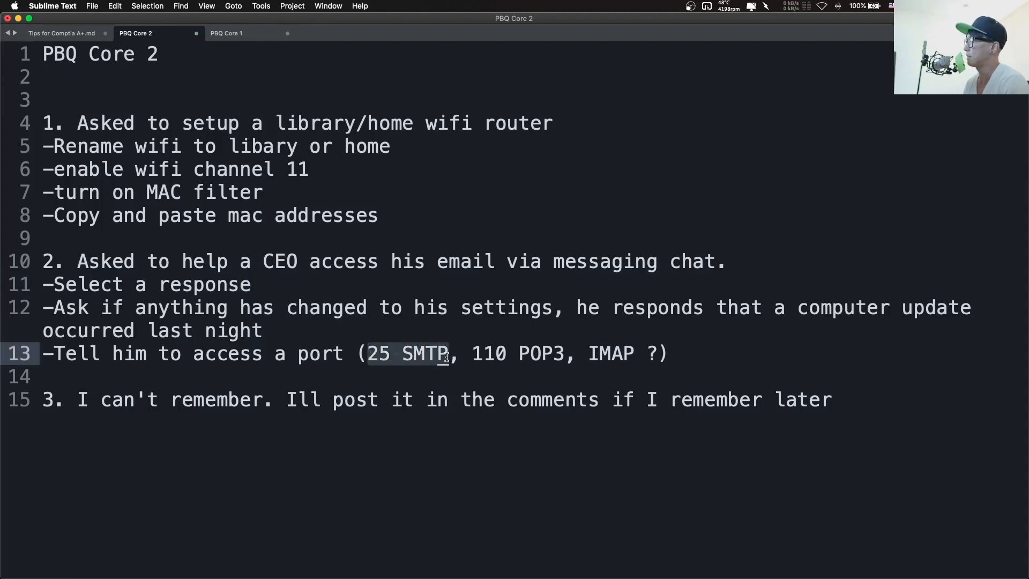
{"action": "mouse_move", "coordinate": [465, 363]}
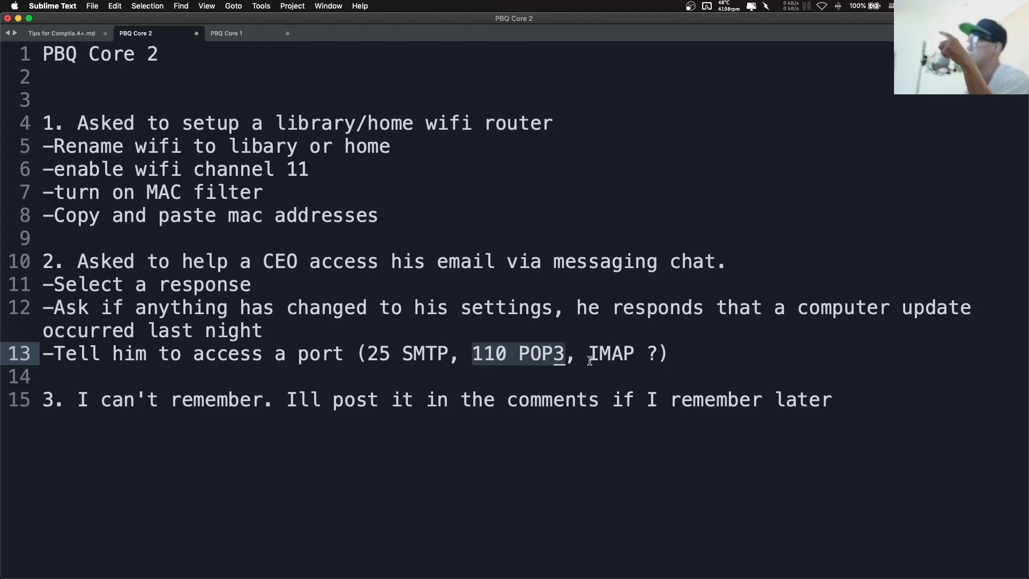
{"action": "left_click", "coordinate": [545, 354]}
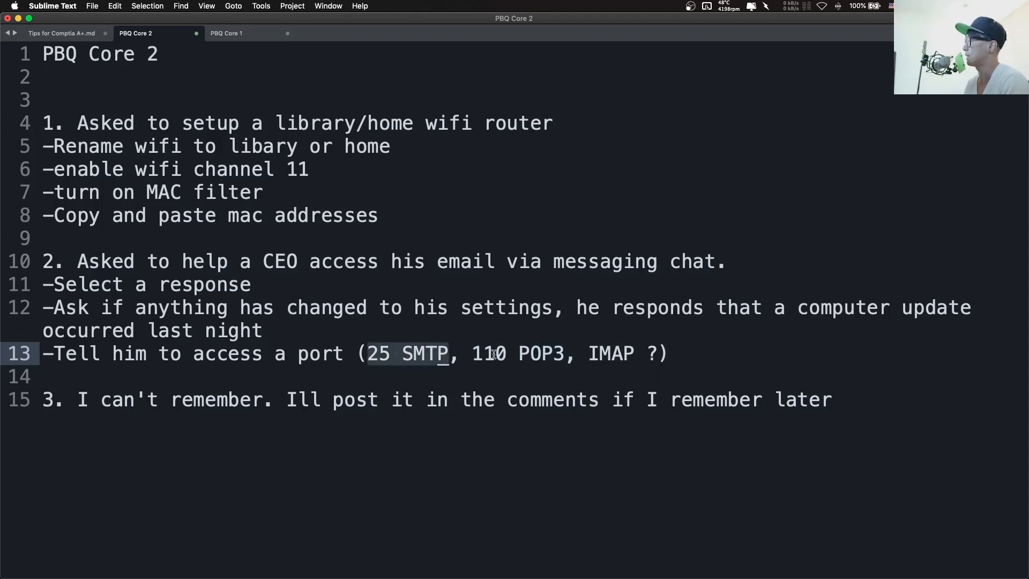
{"action": "mouse_move", "coordinate": [652, 354]}
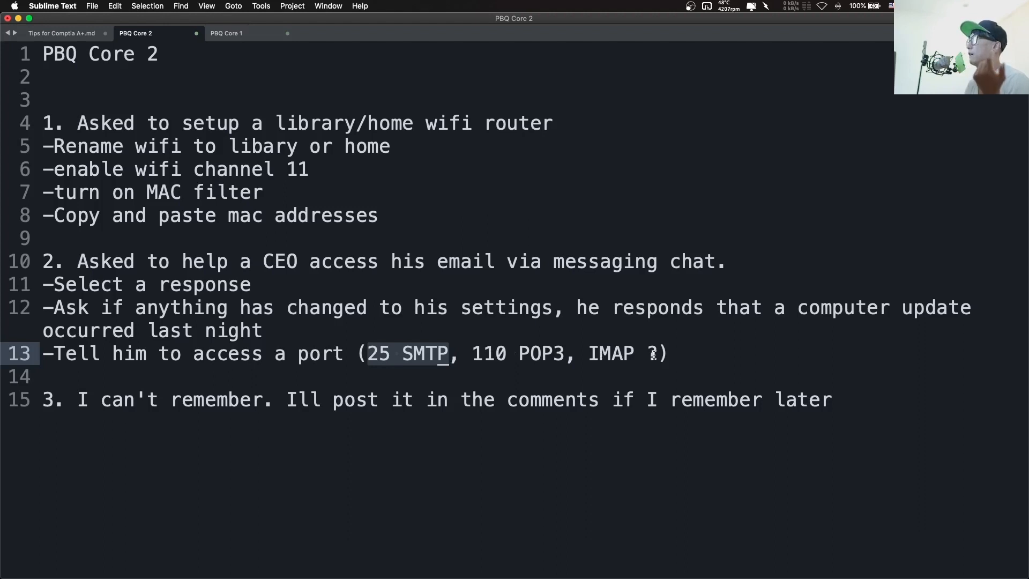
{"action": "mouse_move", "coordinate": [590, 353]}
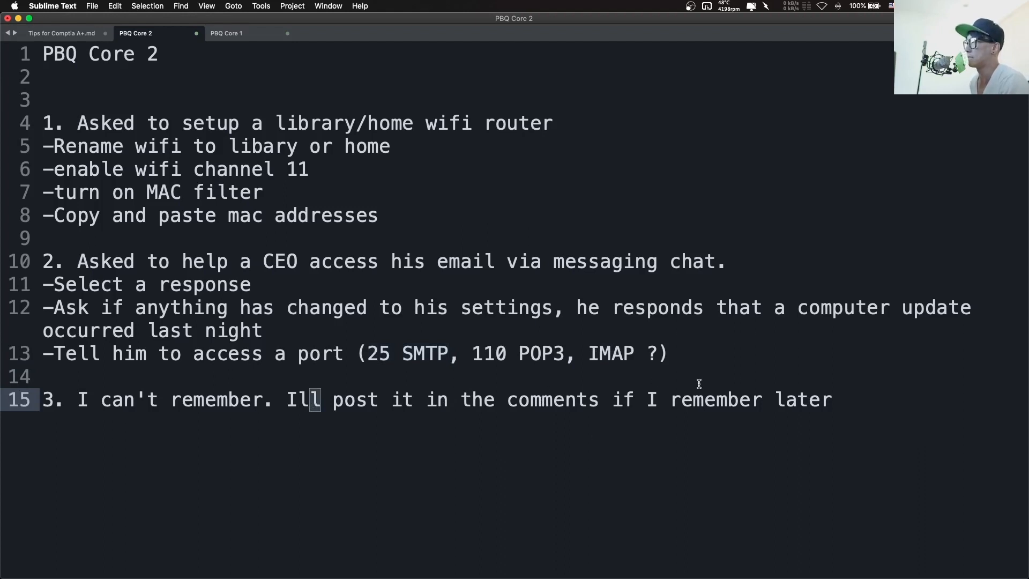
{"action": "left_click", "coordinate": [226, 33]}
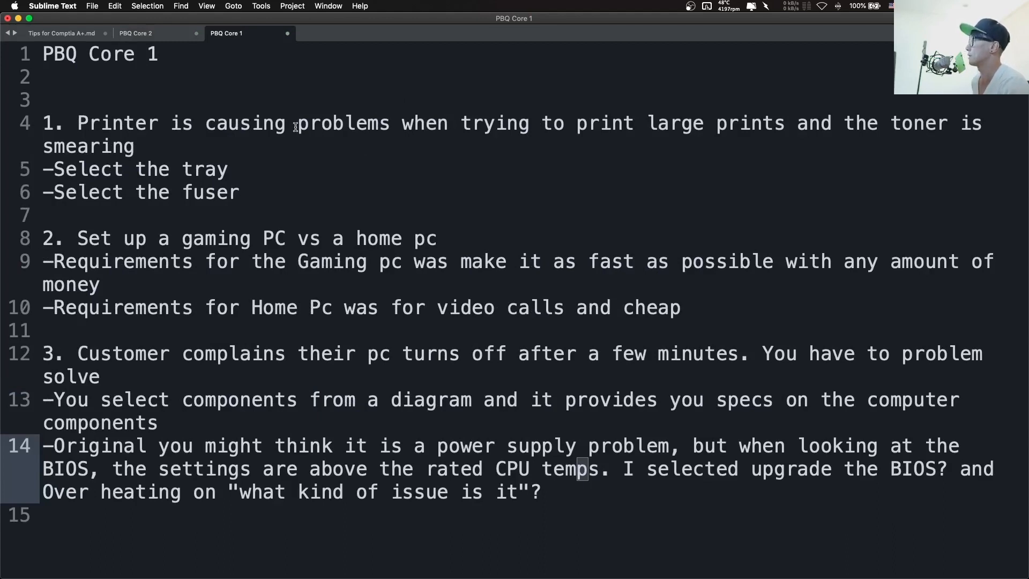
{"action": "mouse_move", "coordinate": [662, 127]}
{"action": "type", "text": "-"}
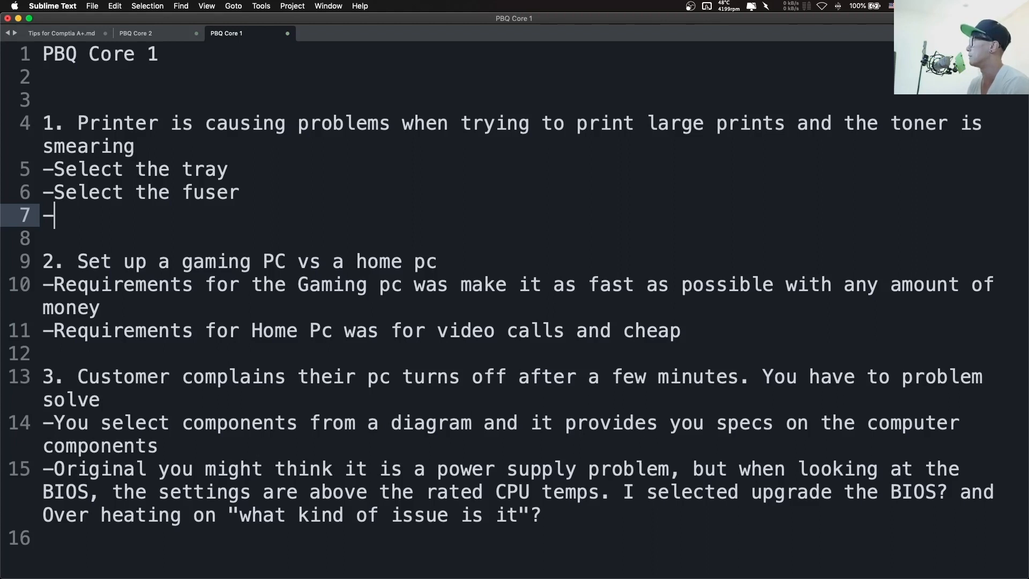
Step: Type '-4 answers, provide 2 answers' on a new line after '-Select the fuser'
{"action": "type", "text": "4"}
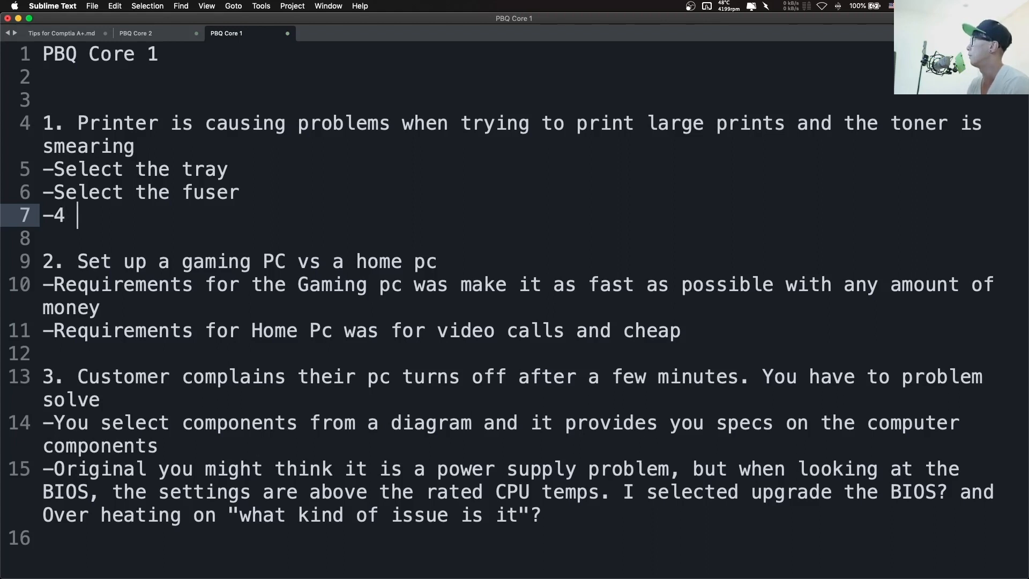
{"action": "type", "text": "answers"}
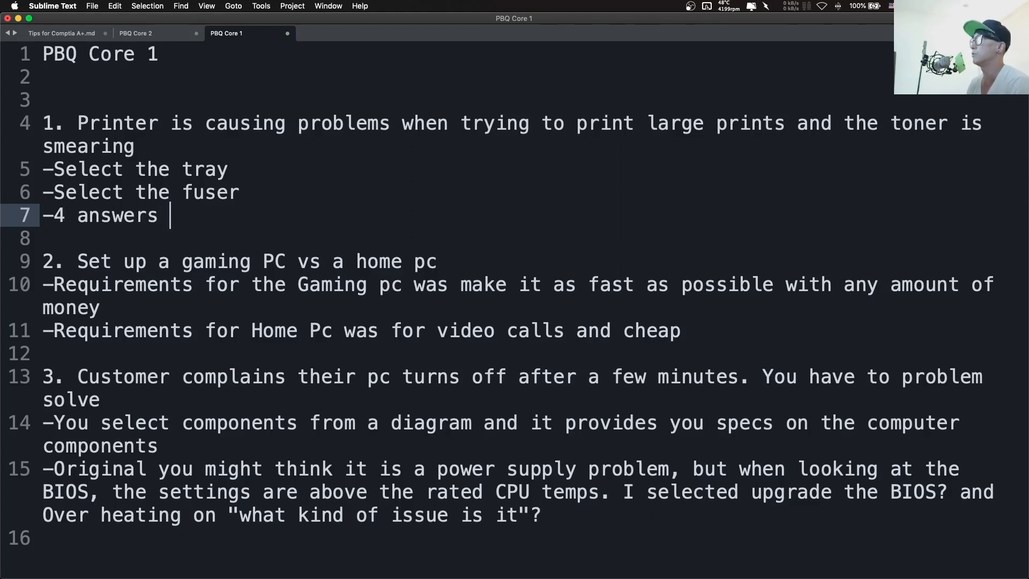
{"action": "type", "text": ", pr"}
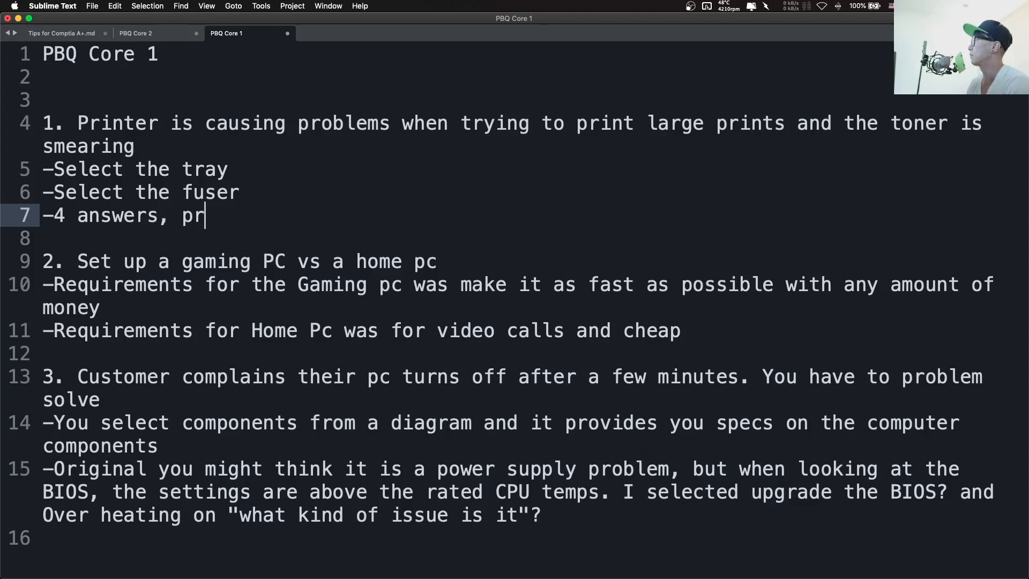
{"action": "type", "text": "ovide 2 answers"}
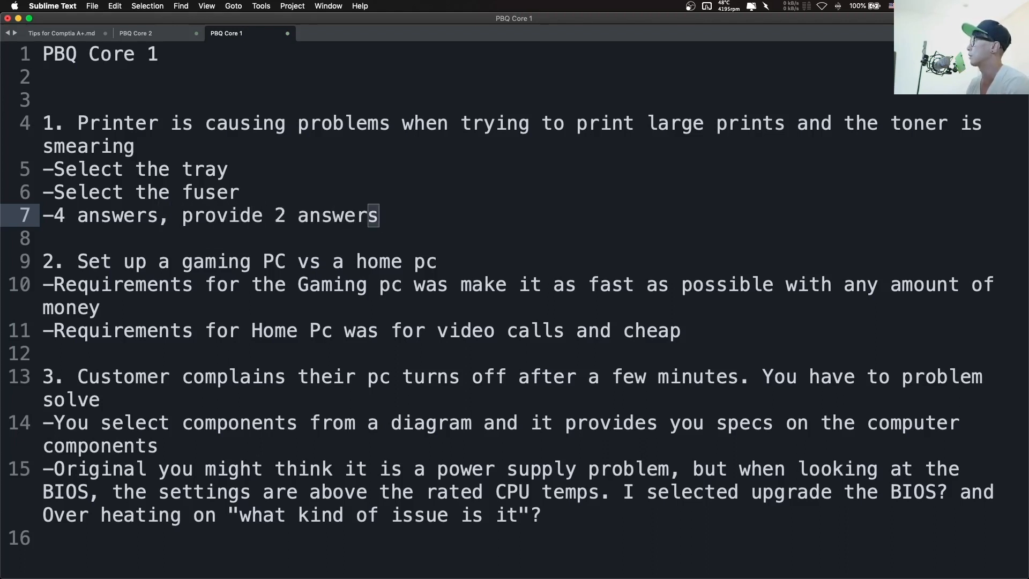
{"action": "mouse_move", "coordinate": [664, 122]}
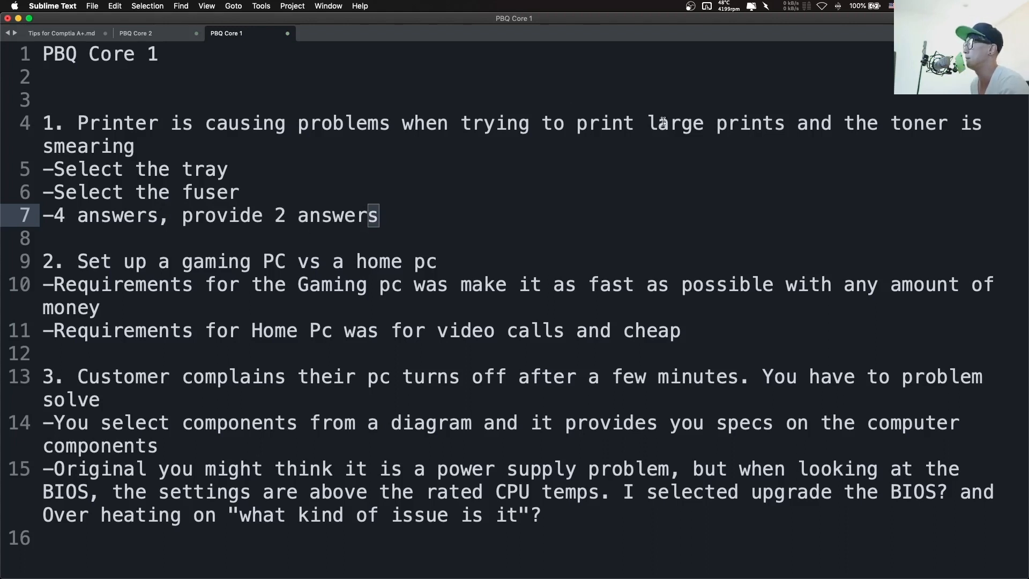
{"action": "double_click", "coordinate": [605, 122]}
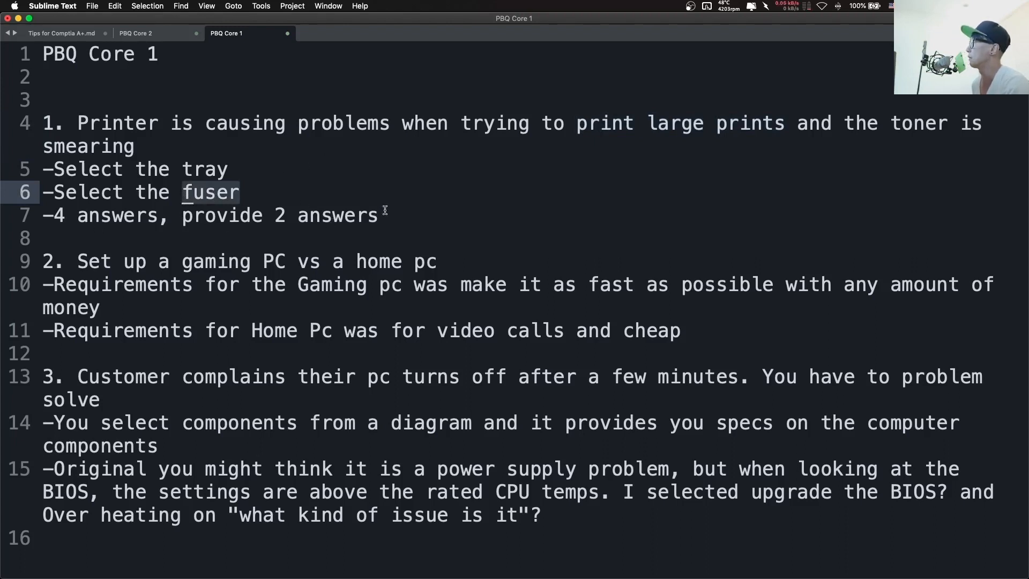
{"action": "mouse_move", "coordinate": [472, 123]}
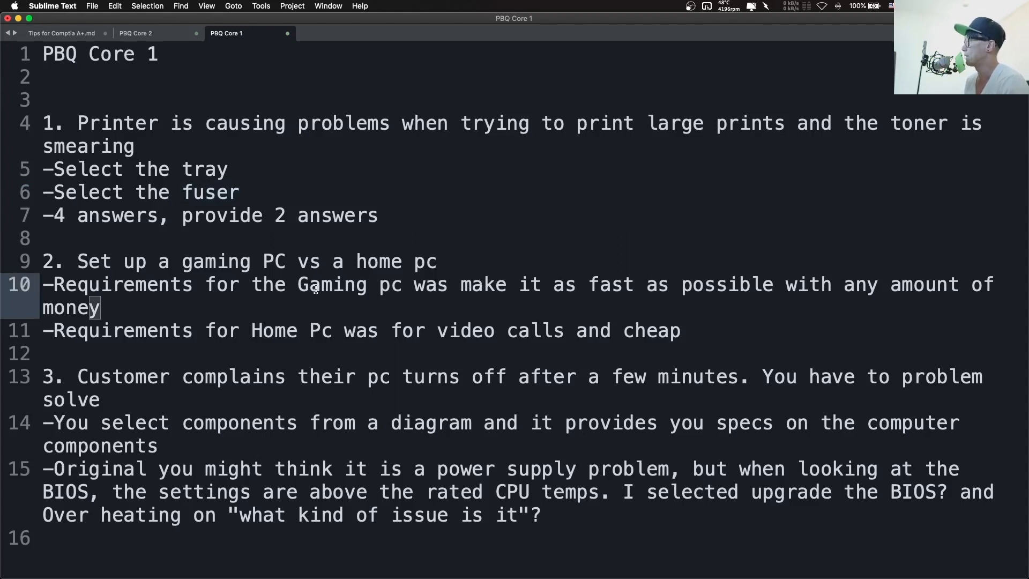
{"action": "mouse_move", "coordinate": [525, 297]}
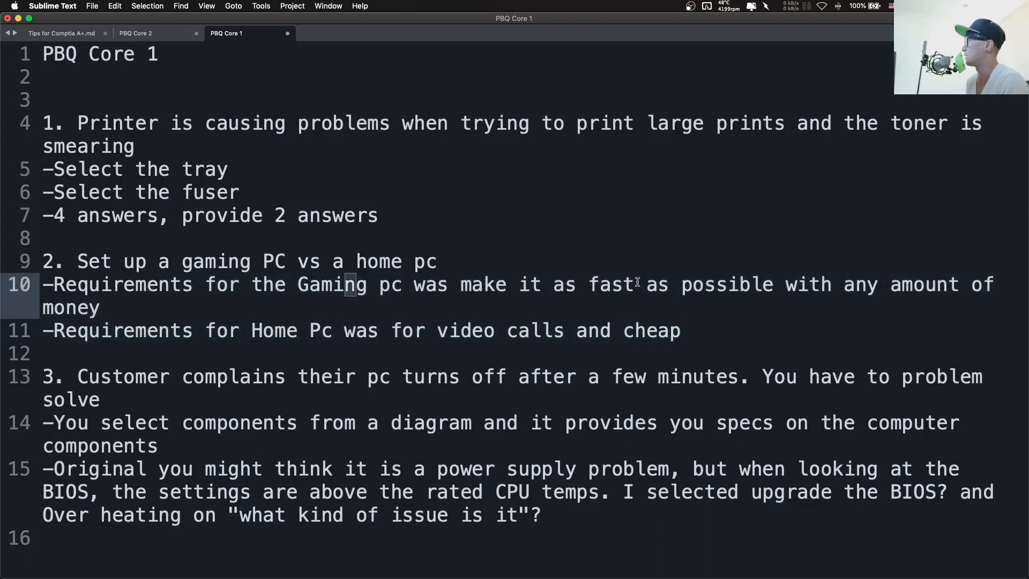
{"action": "mouse_move", "coordinate": [371, 376]}
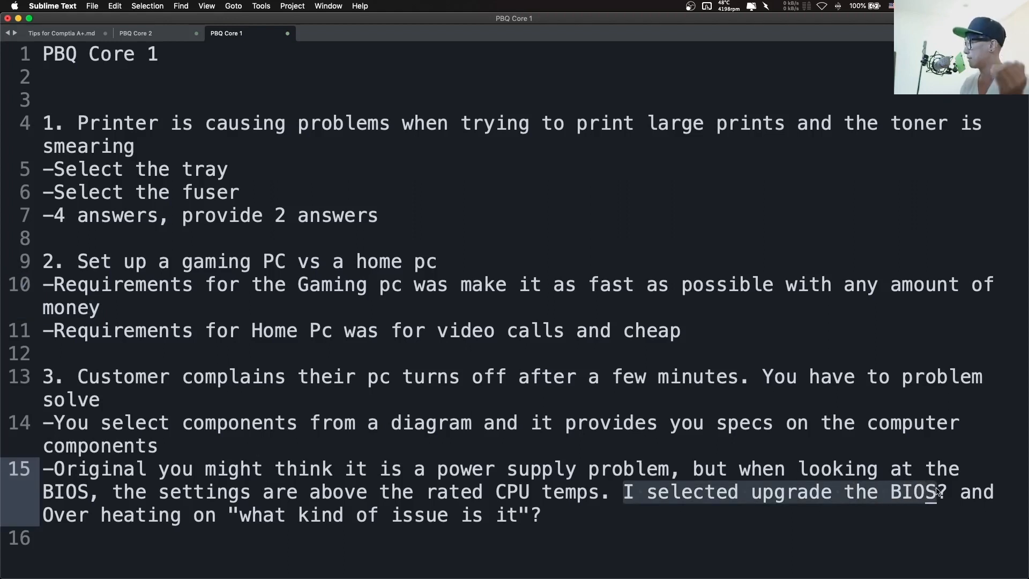
{"action": "mouse_move", "coordinate": [896, 522]}
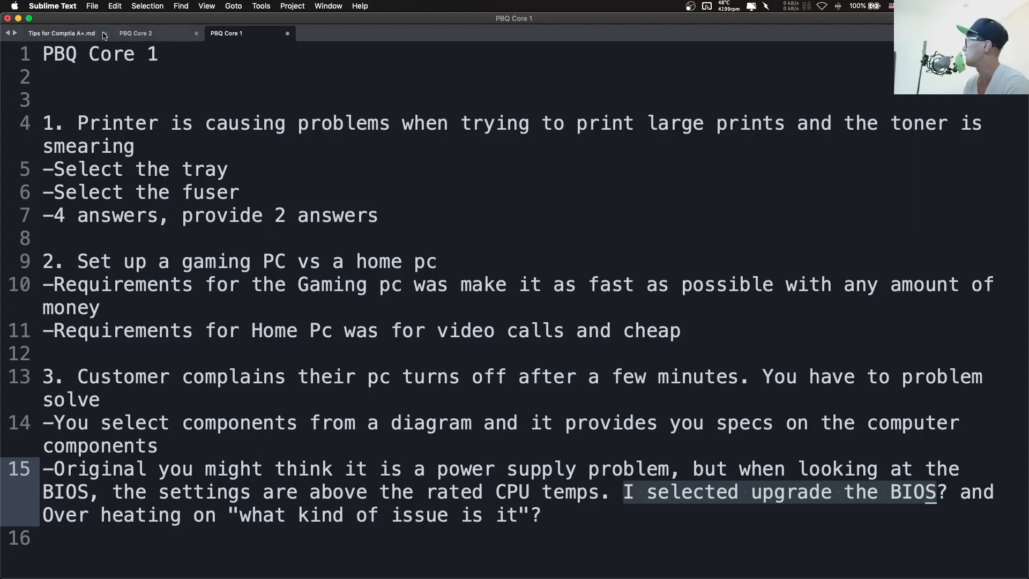
Step: Go back to the Tips for Comptia A+ notes and point out the CAT cables tip
{"action": "left_click", "coordinate": [61, 32]}
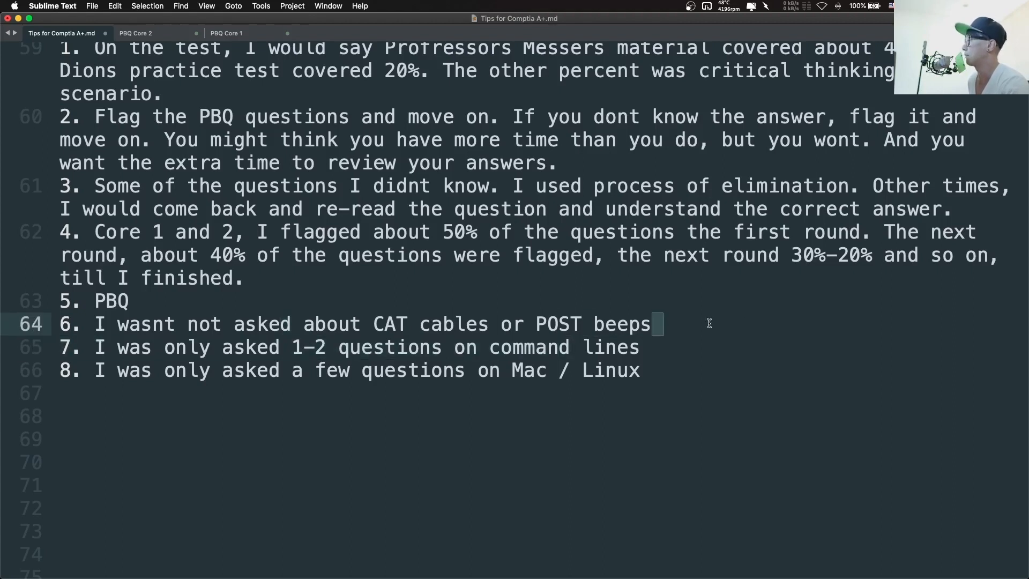
{"action": "left_click", "coordinate": [446, 323]}
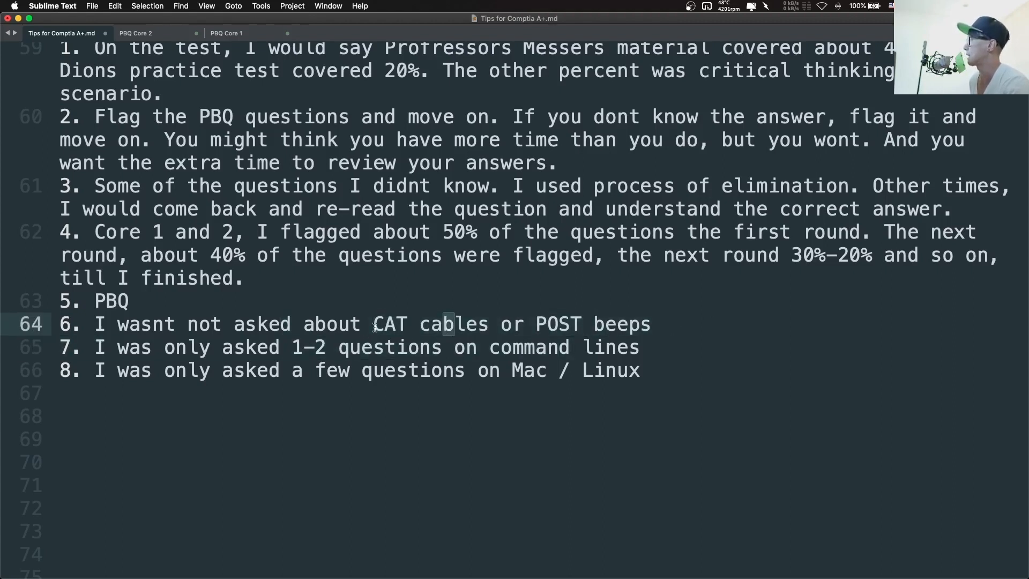
{"action": "mouse_move", "coordinate": [474, 347]}
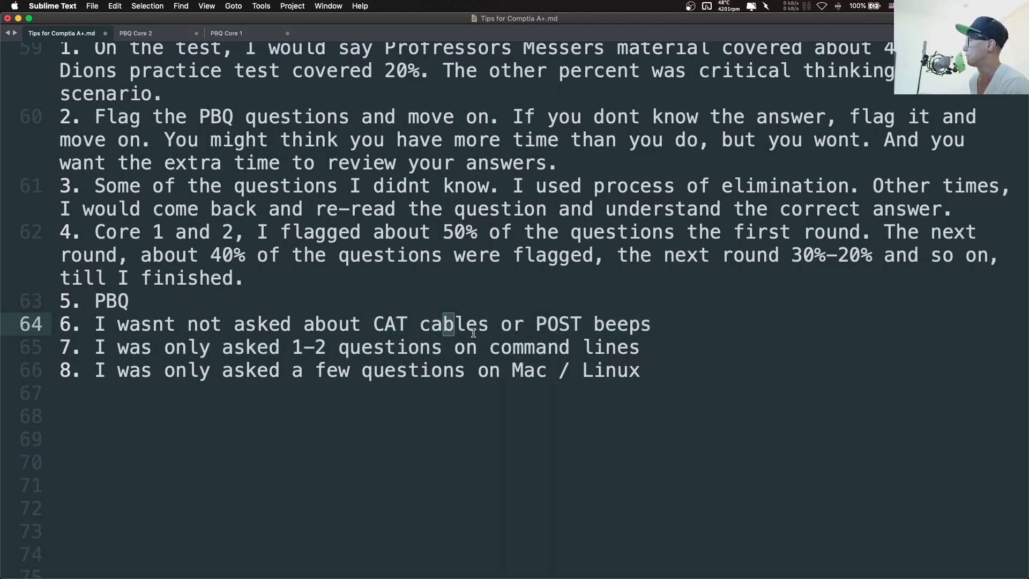
{"action": "mouse_move", "coordinate": [279, 361]}
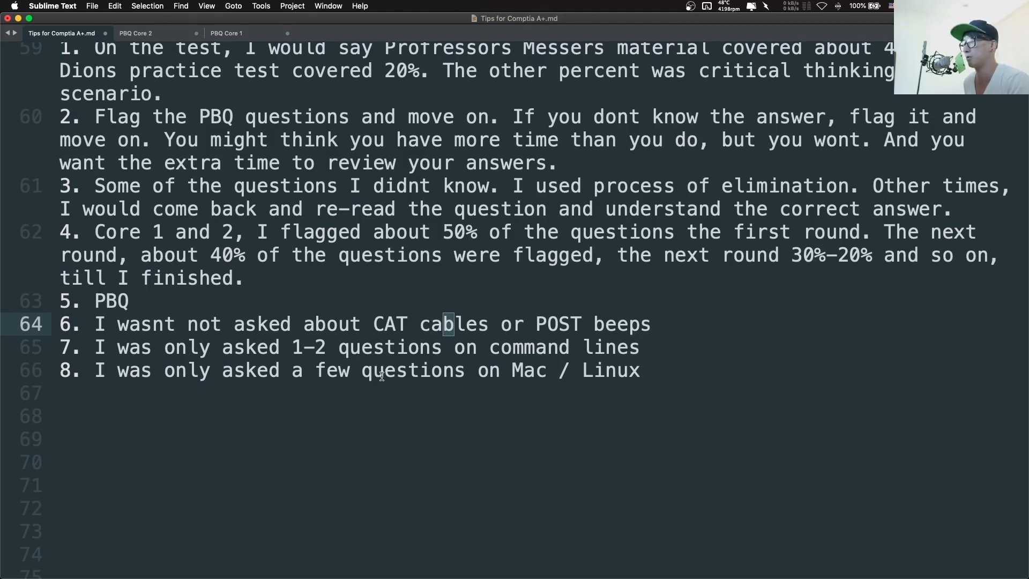
{"action": "mouse_move", "coordinate": [633, 333]}
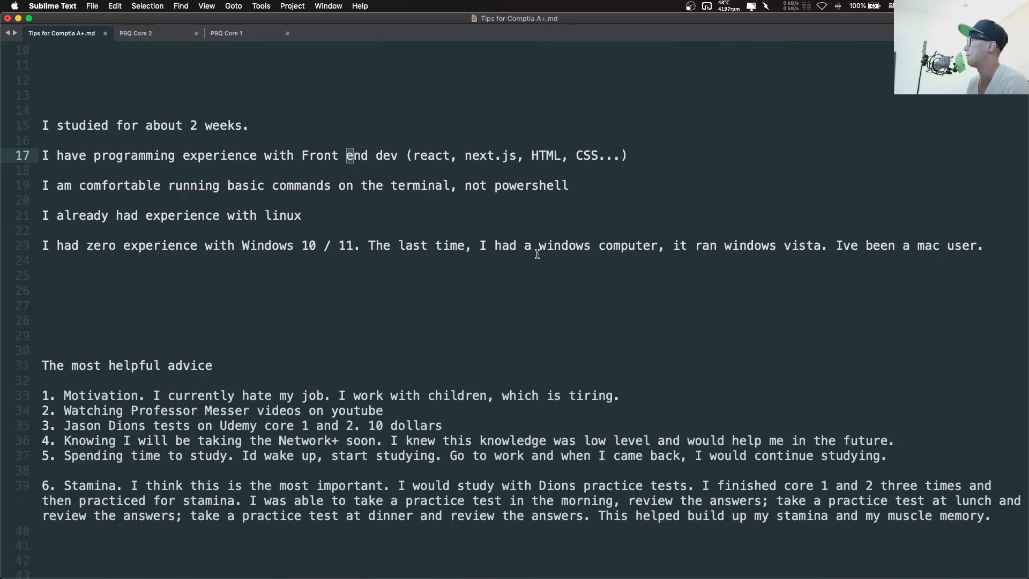
{"action": "scroll", "scroll_direction": "down", "scroll_amount": 3}
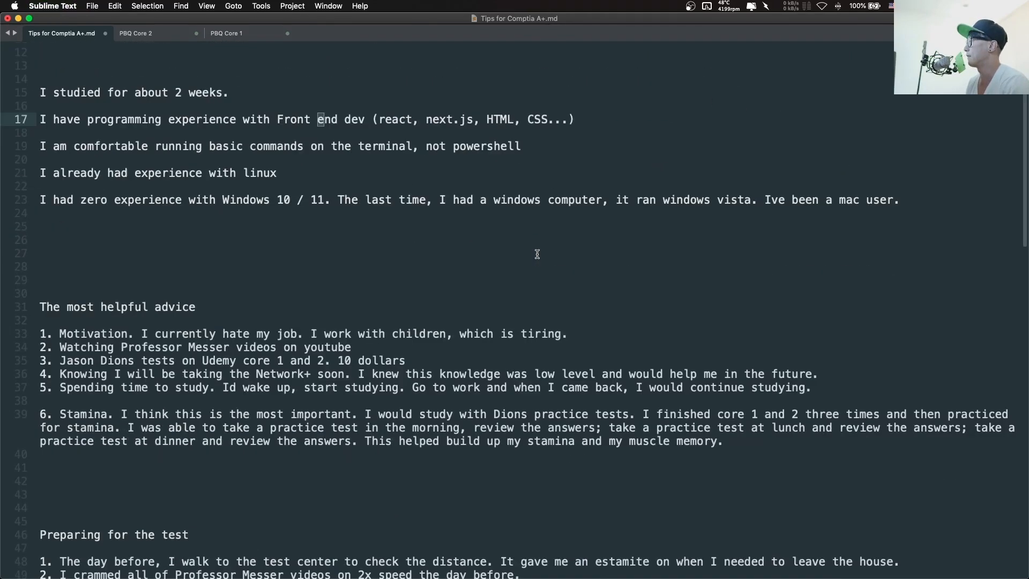
{"action": "scroll", "scroll_direction": "down", "scroll_amount": 3}
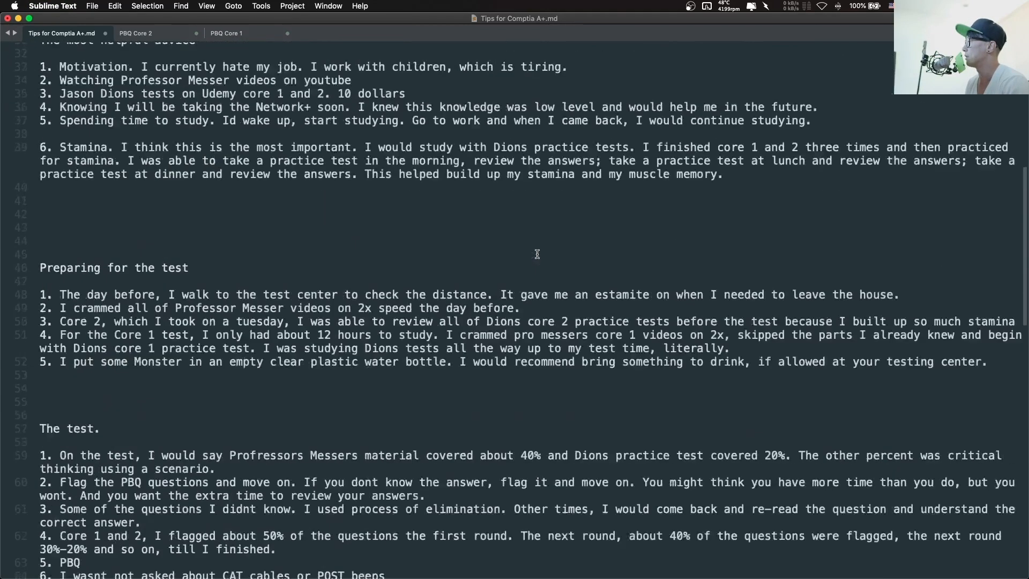